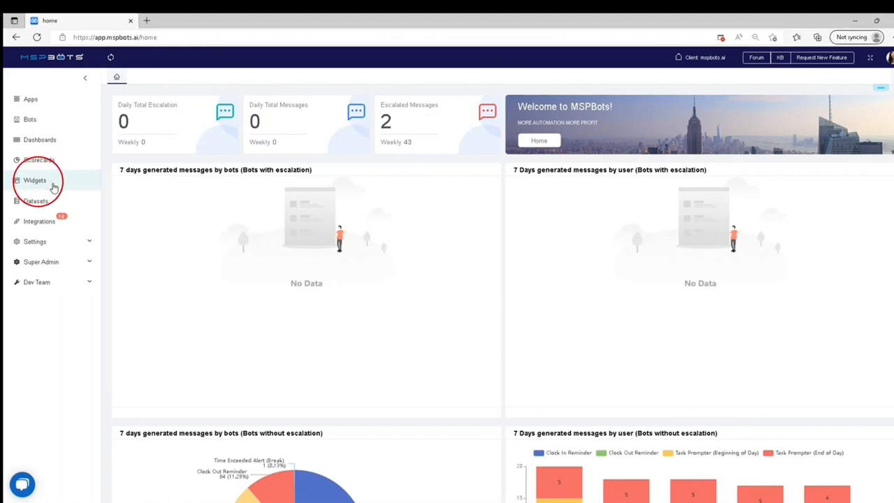
# Create a new widget from the Widgets page and choose the Target Card type
pyautogui.click(35, 180)
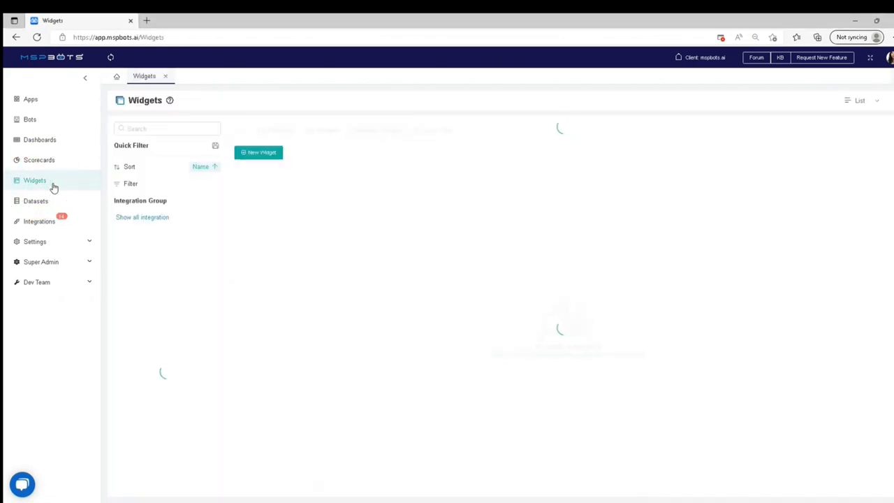
pyautogui.click(143, 218)
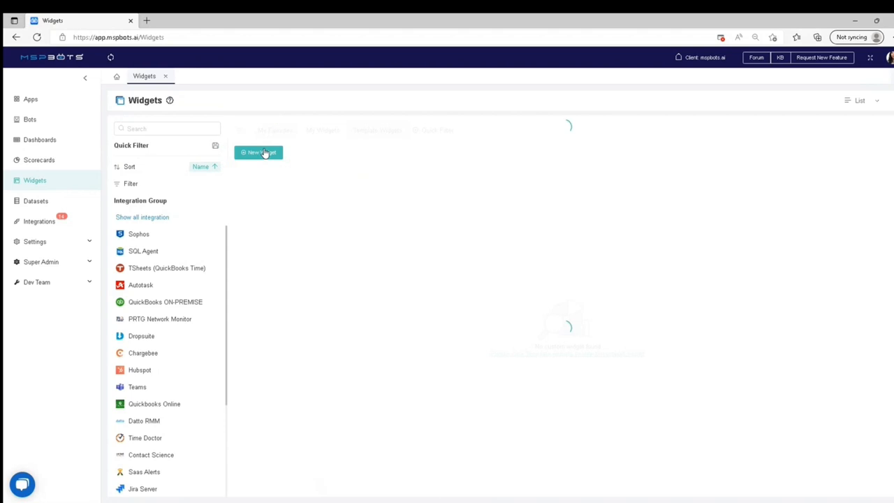
pyautogui.click(259, 152)
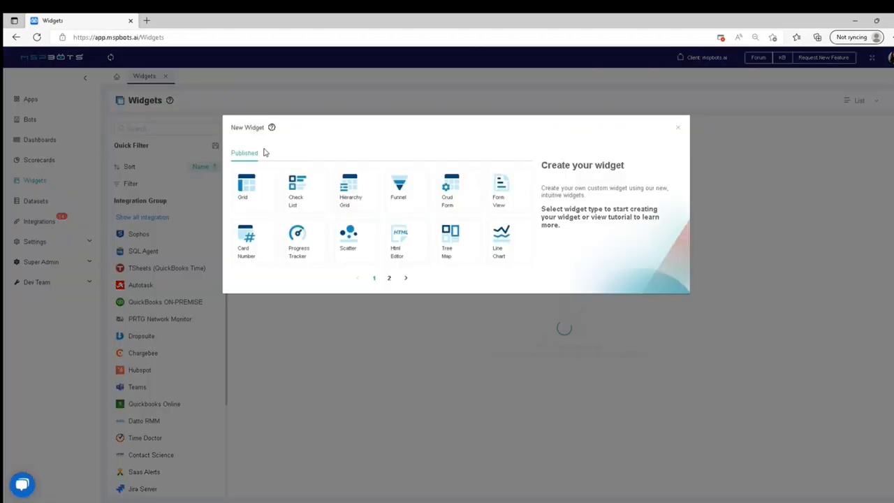
pyautogui.click(404, 278)
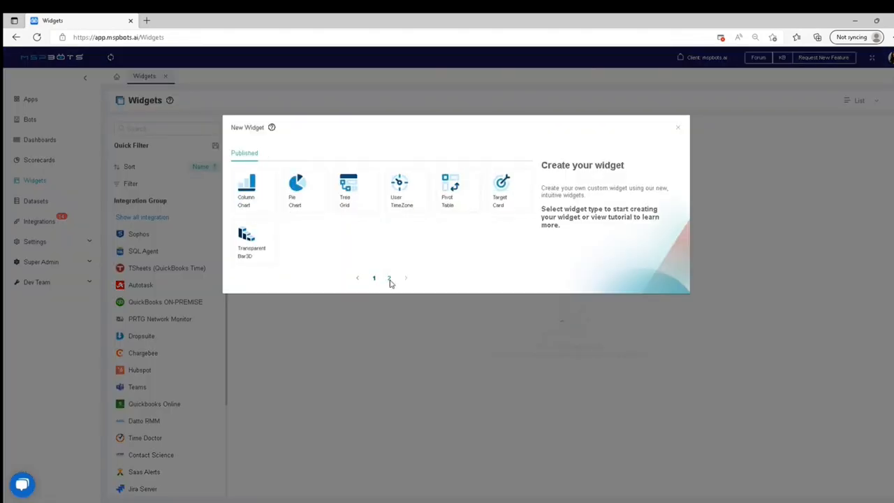
pyautogui.click(246, 240)
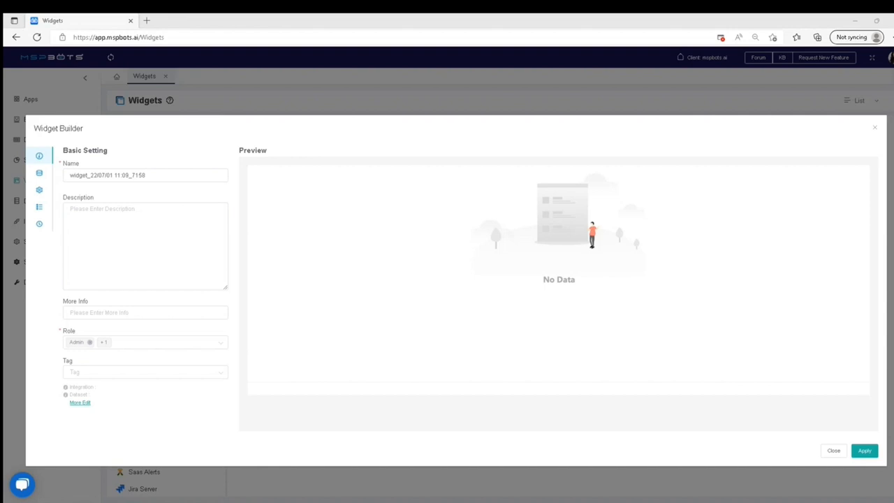
# Name the widget 'Open Tickets' with description 'This widget shows the number of total open tickets.'
pyautogui.click(102, 174)
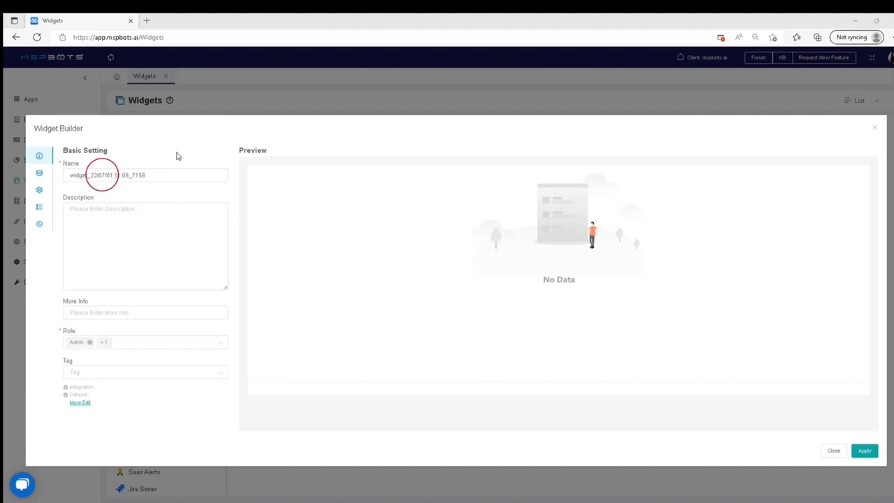
pyautogui.write('Open Tickets')
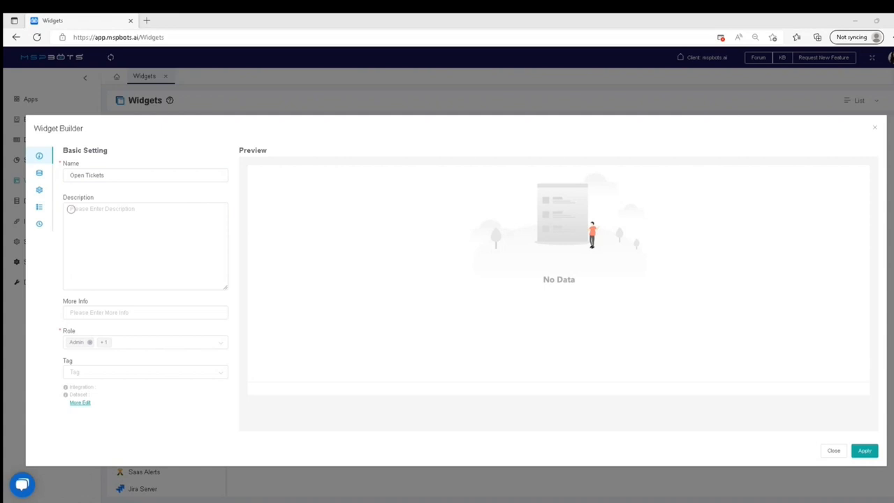
pyautogui.write('This widget shows the number of total open tickets.')
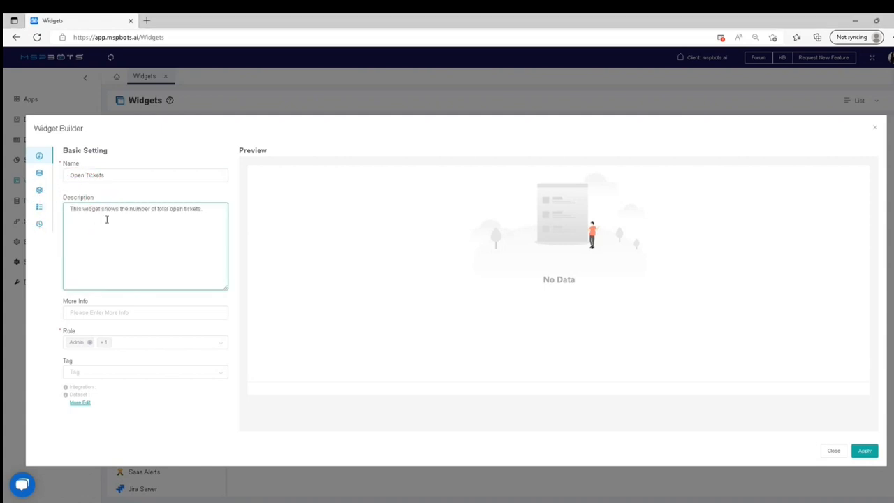
pyautogui.moveTo(165, 419)
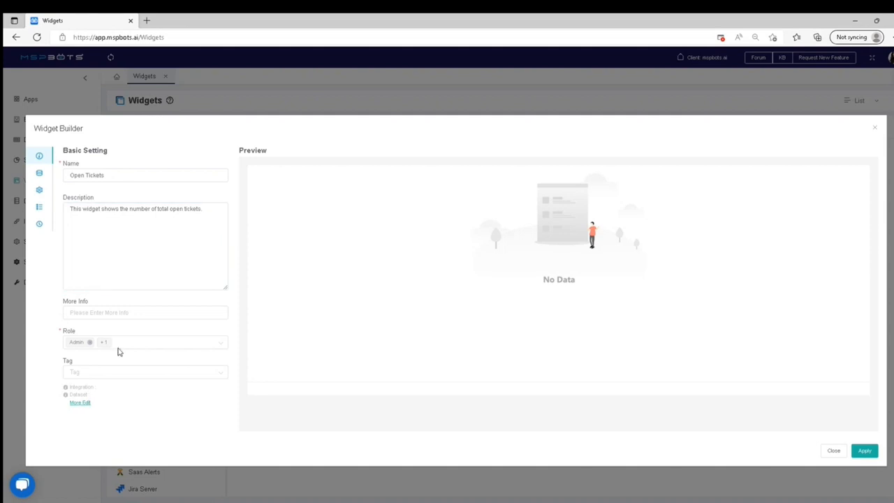
# Apply the basic settings and move on to the data source settings
pyautogui.click(864, 450)
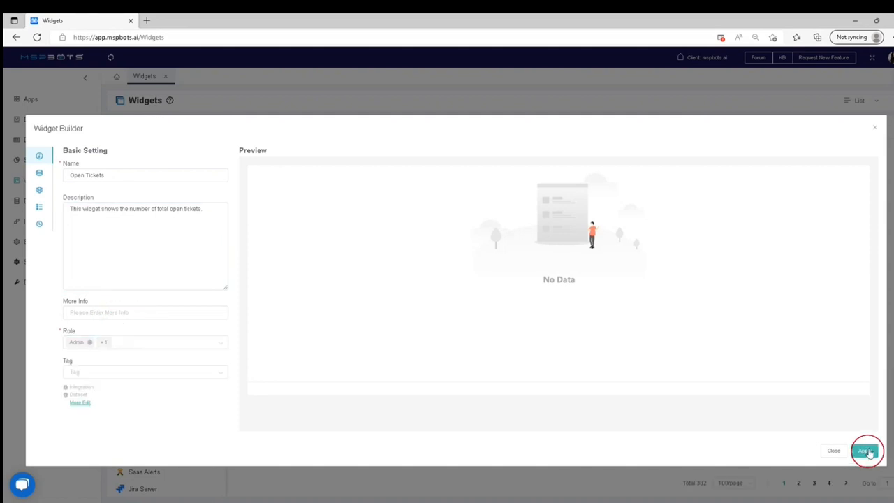
pyautogui.click(866, 449)
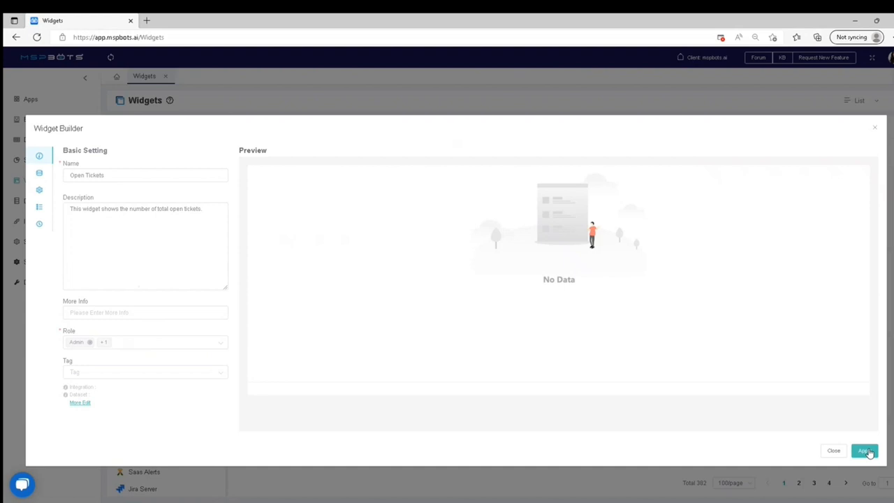
pyautogui.click(865, 449)
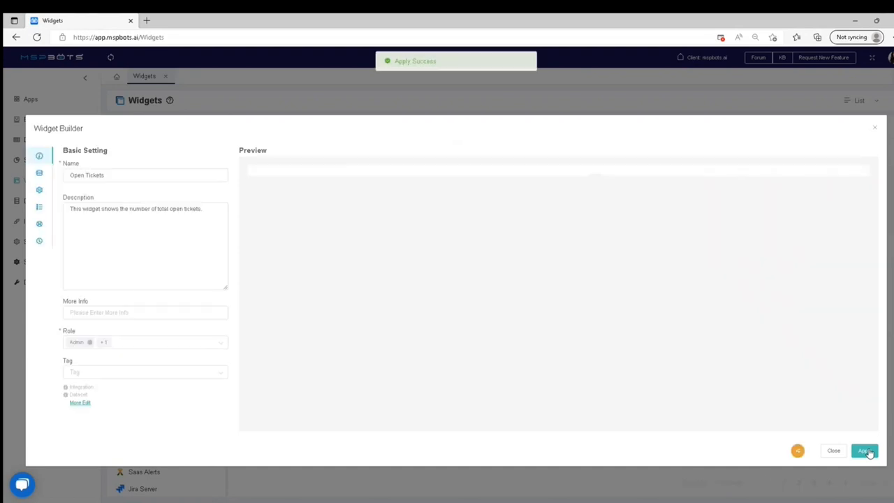
pyautogui.click(864, 450)
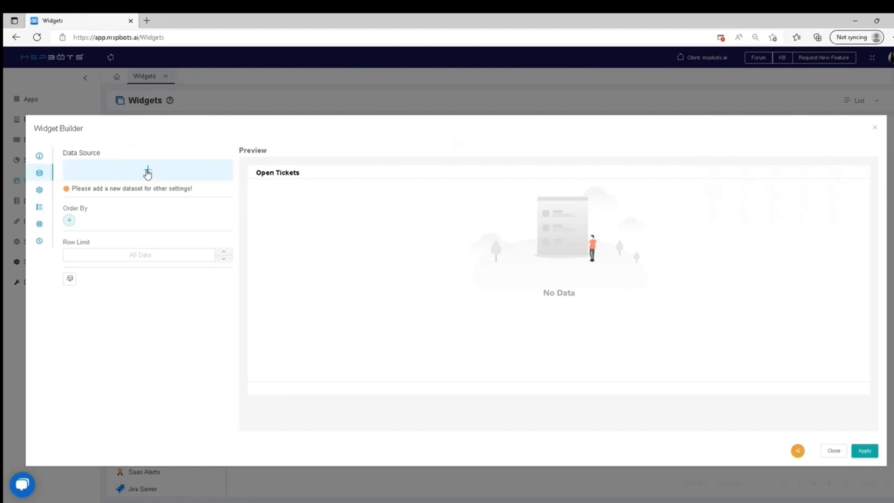
# Add a dataset to the widget as a New Layer
pyautogui.click(148, 170)
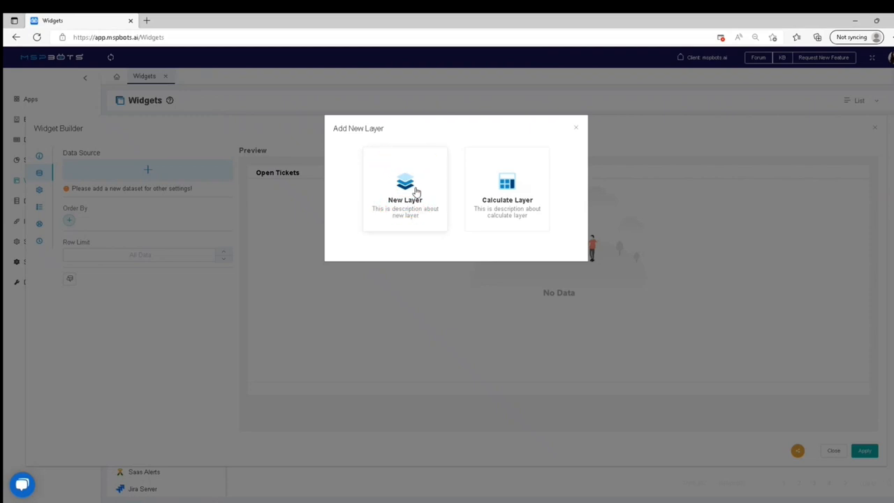
pyautogui.click(405, 188)
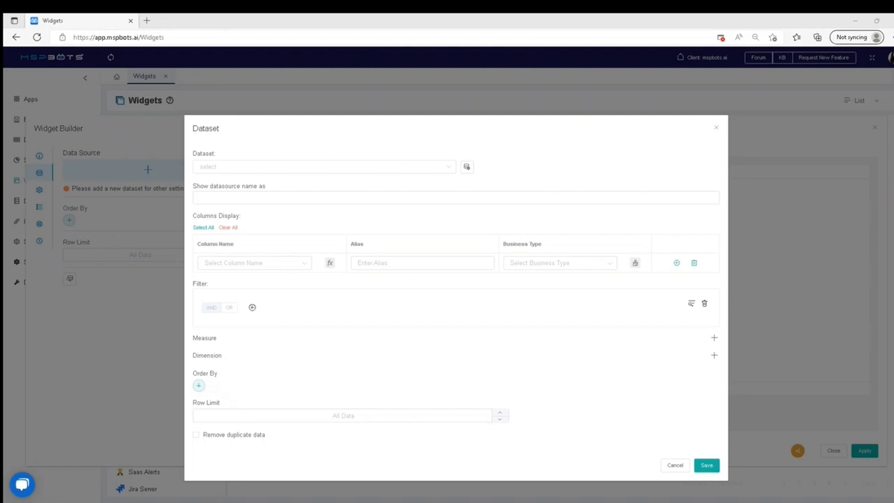
pyautogui.moveTo(290, 167)
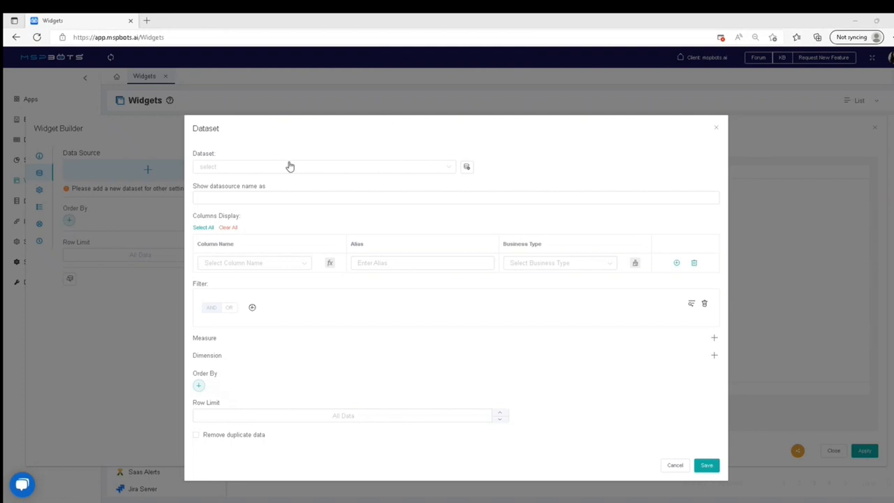
# Select the ConnectWise Manage Ticket Statistics - Cloud dataset, displayed as 'Open Tickets'
pyautogui.click(321, 166)
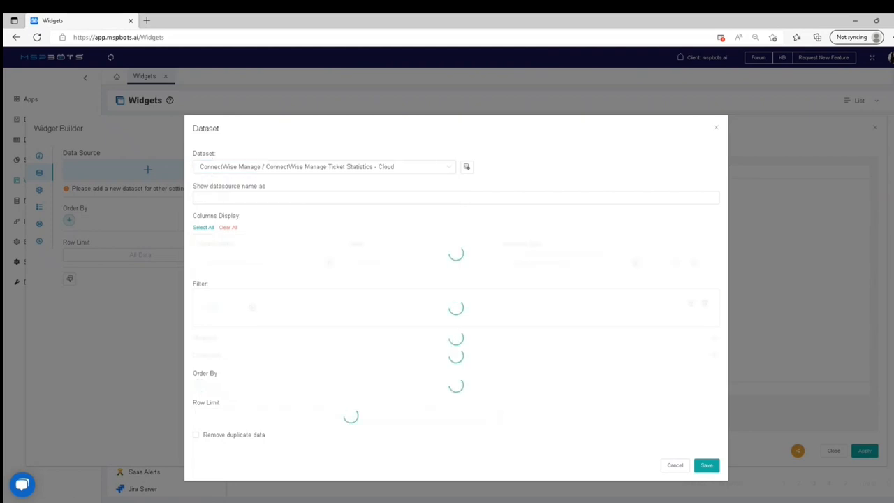
pyautogui.moveTo(209, 202)
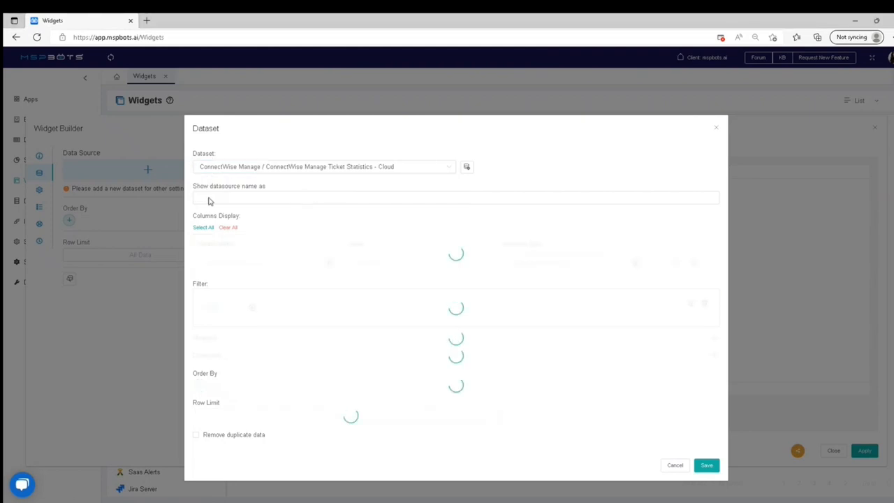
pyautogui.write('Open Tickets')
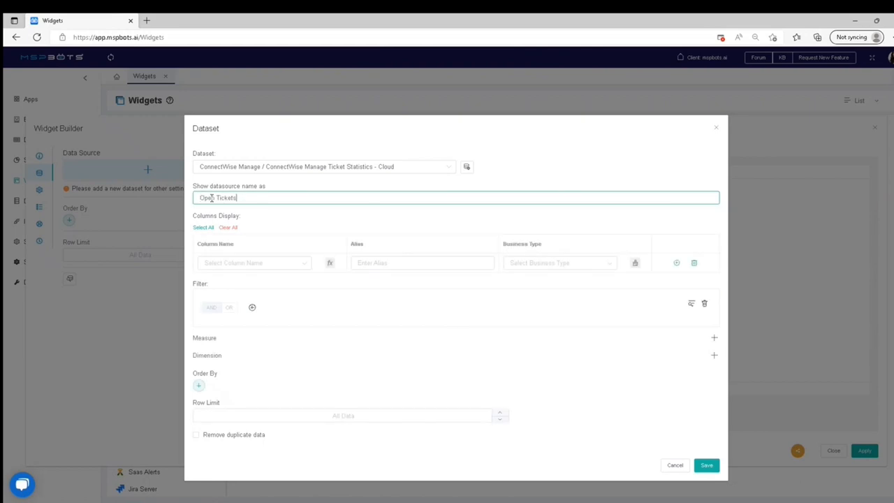
pyautogui.moveTo(236, 263)
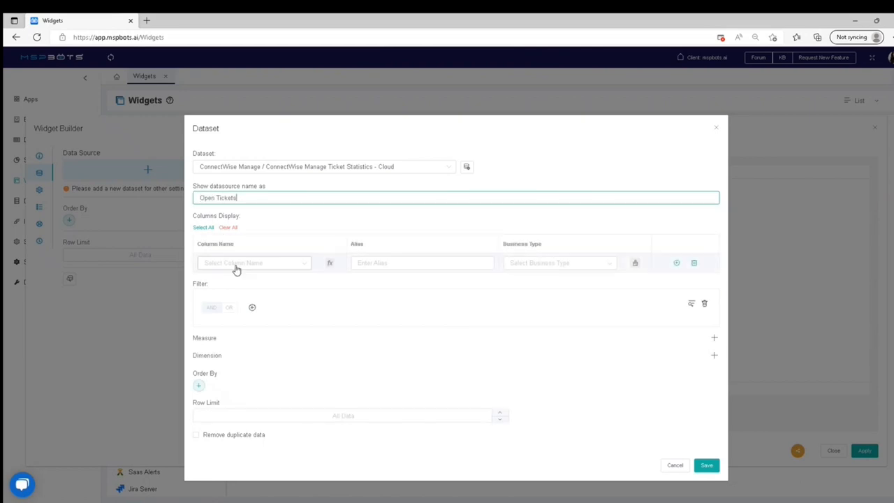
# Add the ticket_number column aliased 'Ticket Number' with Hyperlinks business type
pyautogui.click(254, 262)
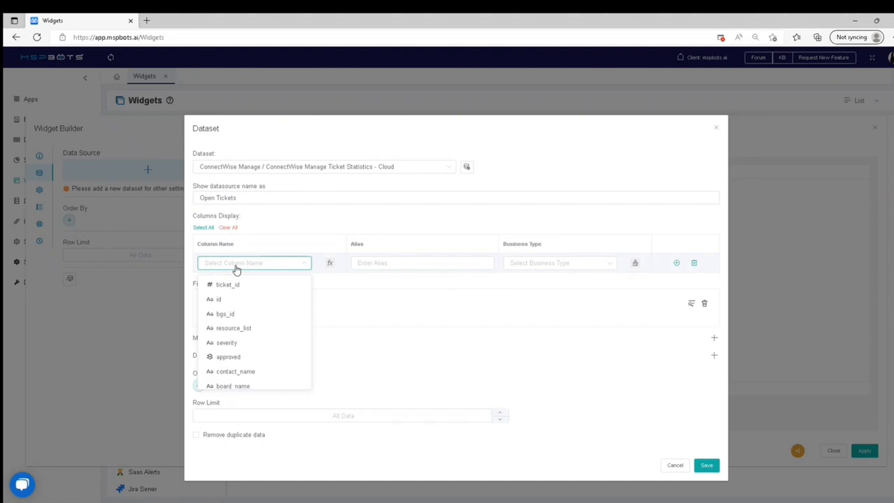
pyautogui.write('Tick')
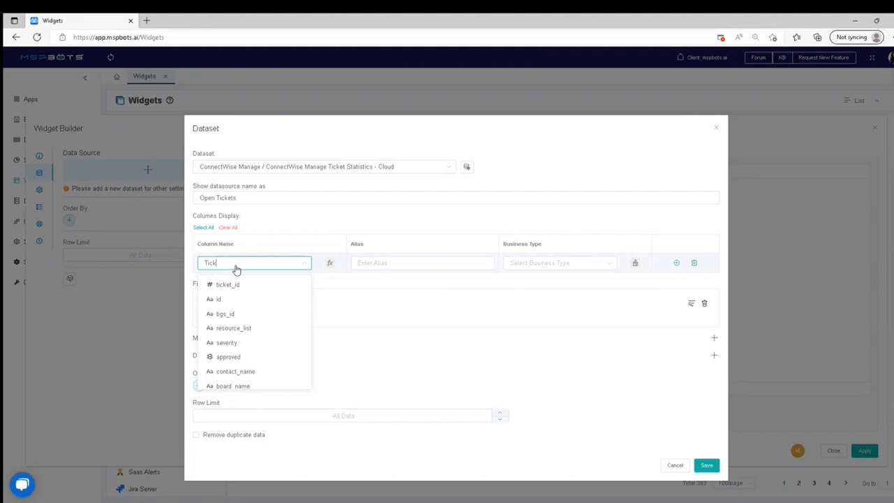
pyautogui.write('et')
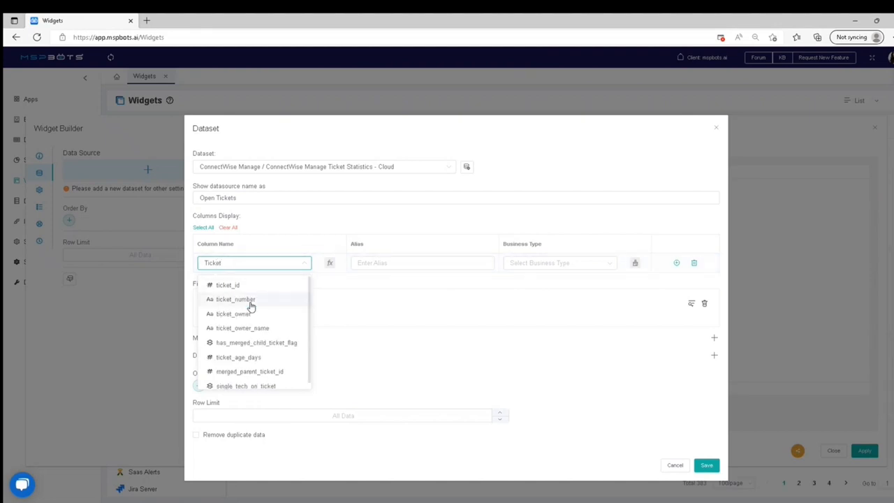
pyautogui.click(235, 299)
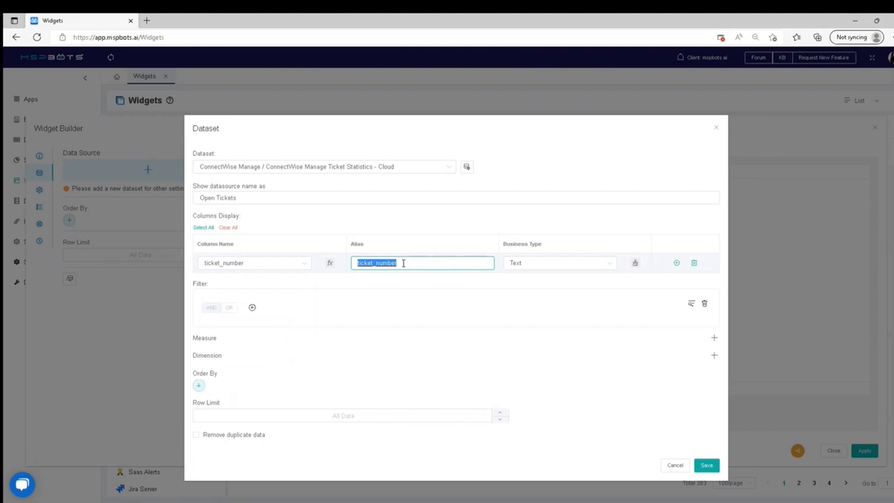
pyautogui.write('Ti')
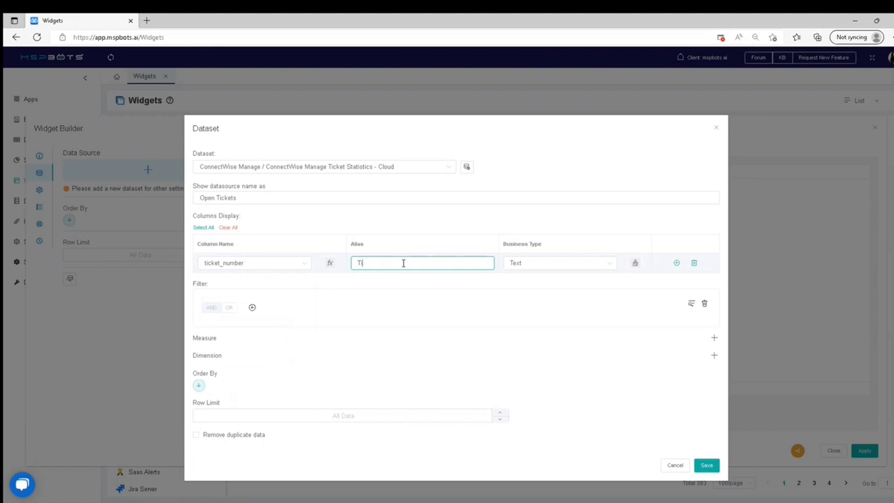
pyautogui.write('Ticket Num')
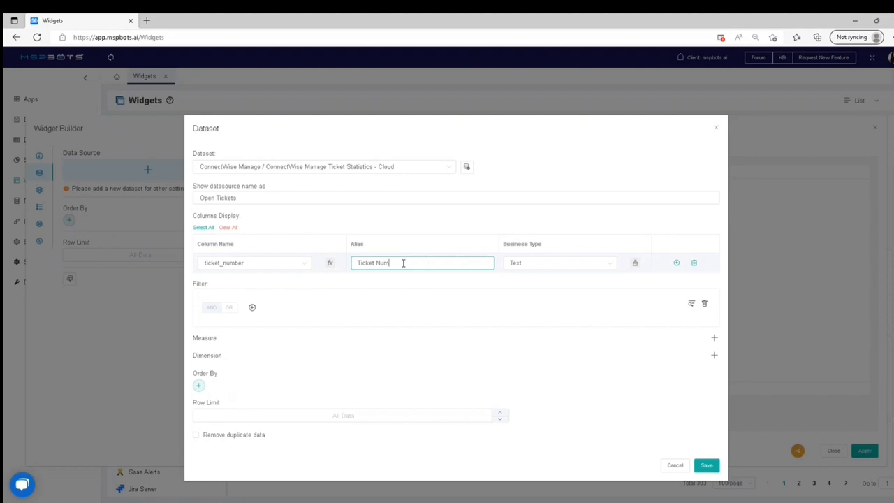
pyautogui.click(558, 263)
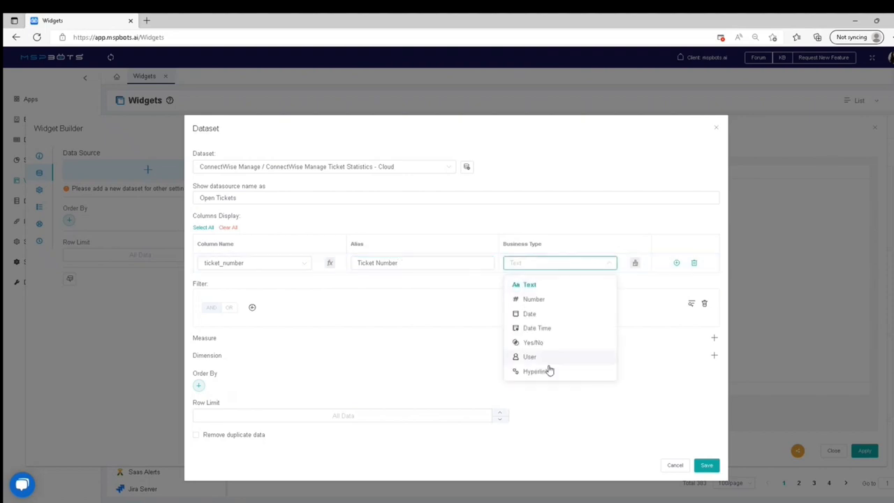
pyautogui.click(536, 371)
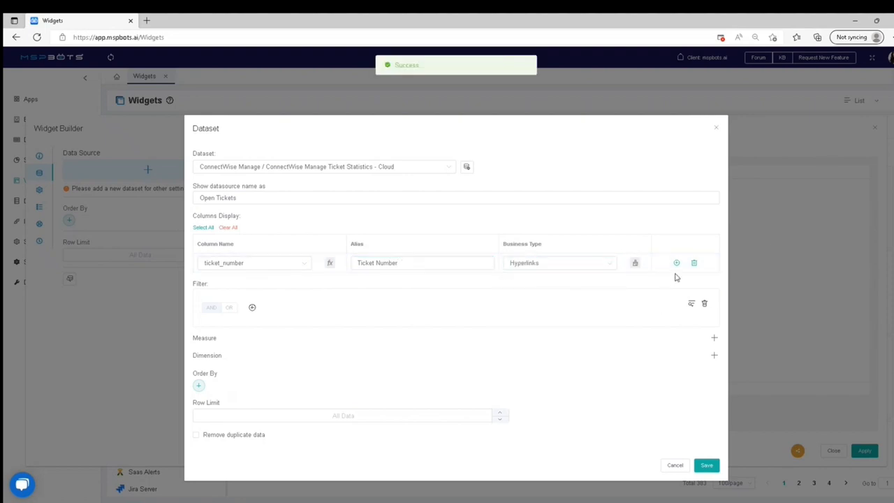
pyautogui.moveTo(676, 263)
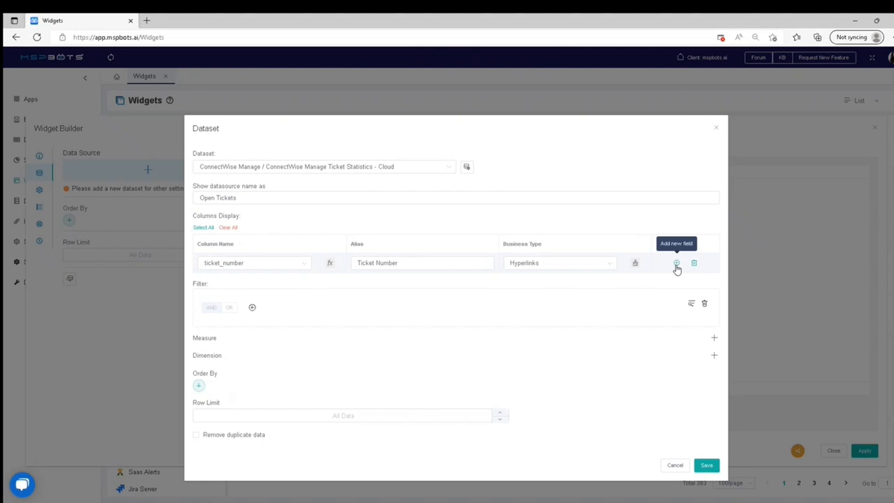
# Add the date_entered column aliased 'Date'
pyautogui.click(675, 263)
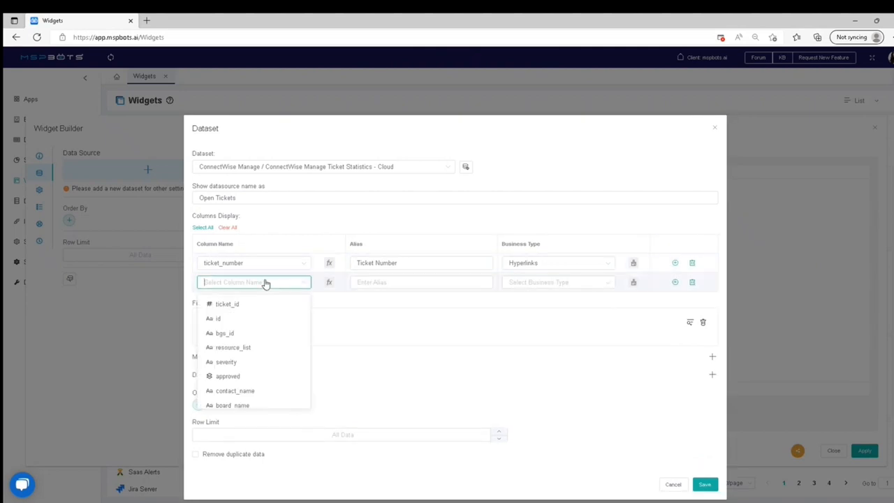
pyautogui.write('date')
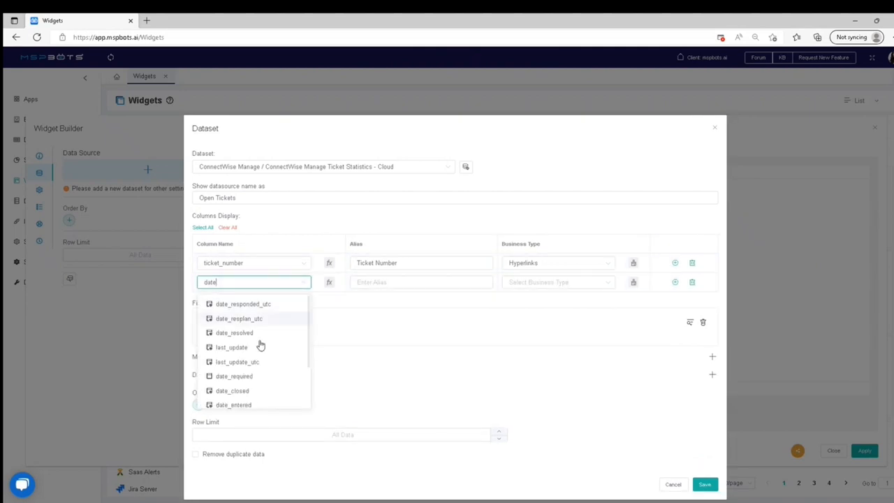
pyautogui.moveTo(250, 406)
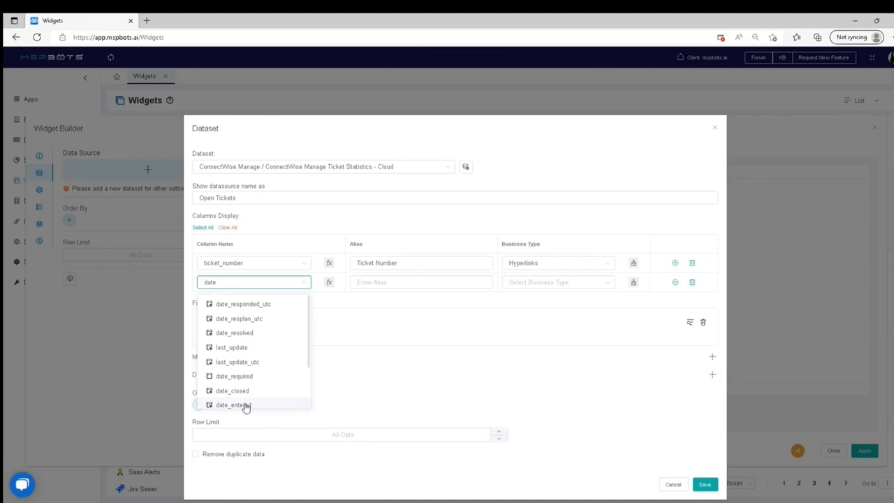
pyautogui.click(233, 405)
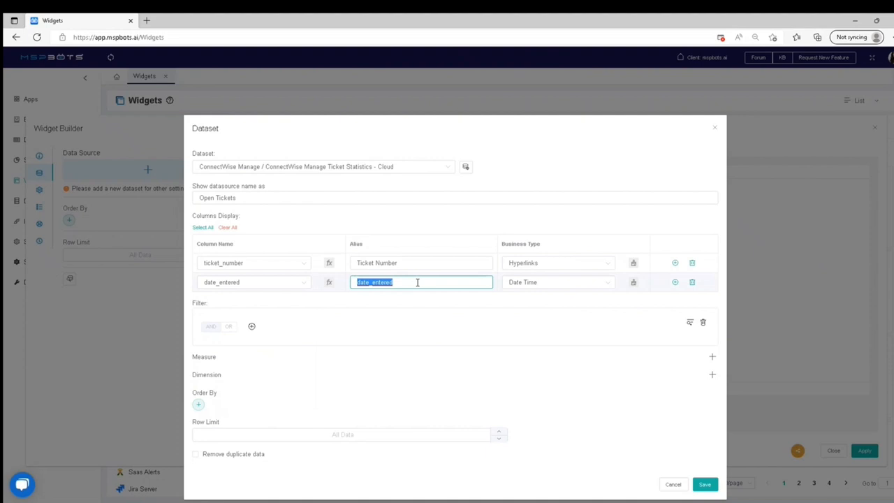
pyautogui.write('Date')
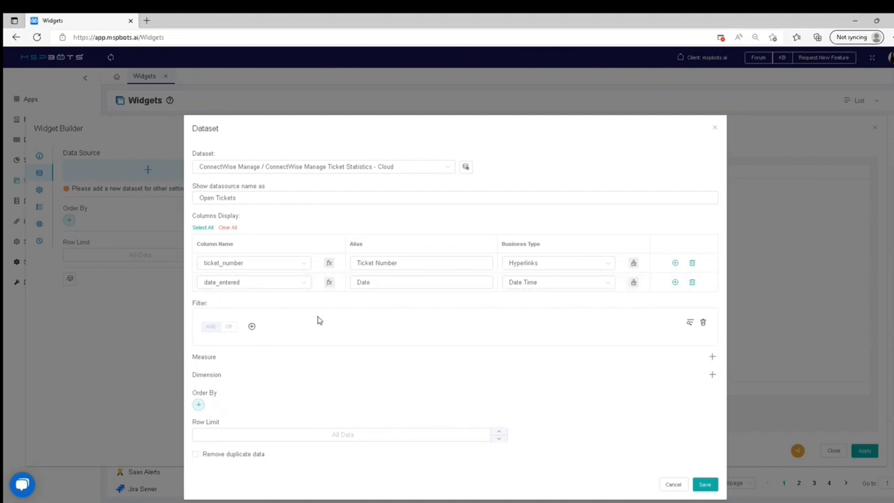
# Add a filter condition closed_flag Equal False and start adding a measure
pyautogui.click(251, 327)
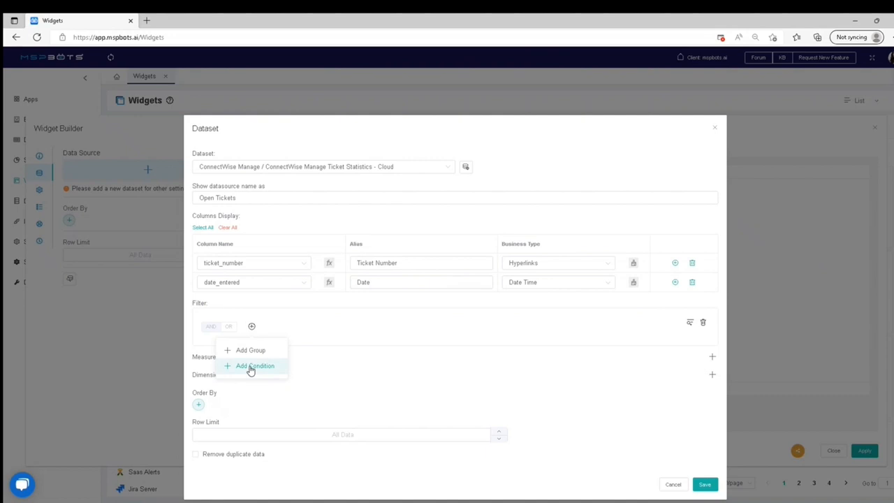
pyautogui.click(254, 366)
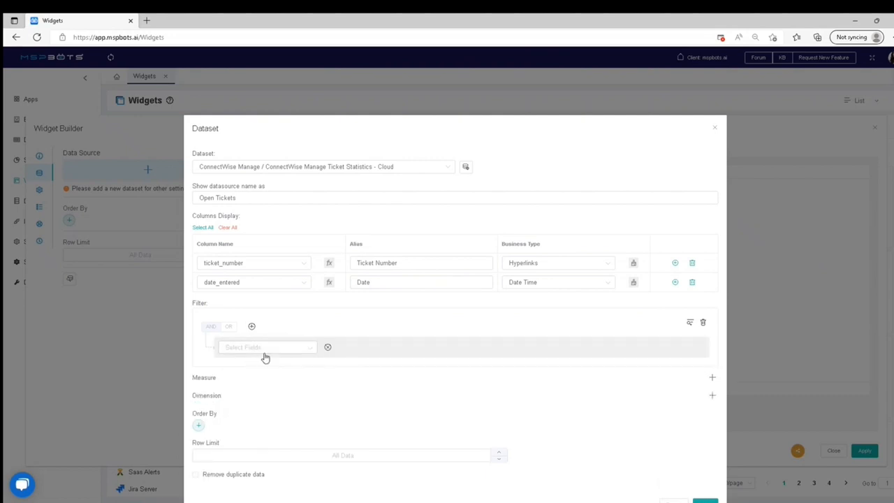
pyautogui.click(268, 346)
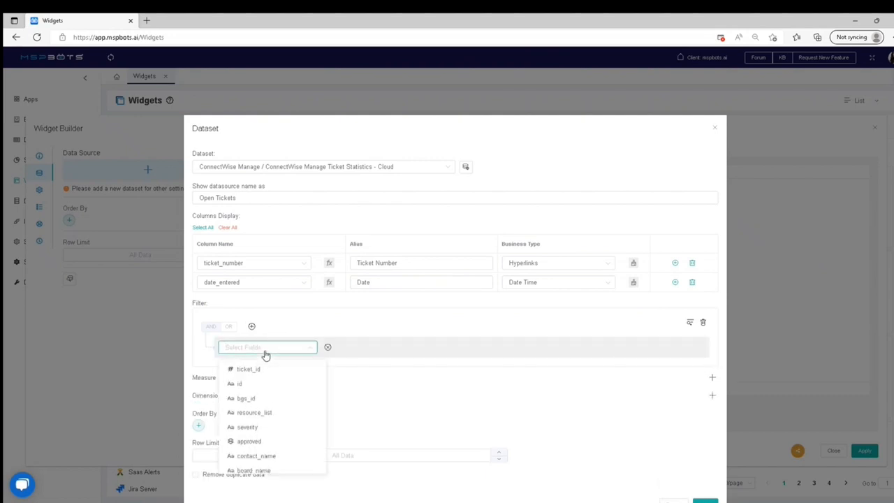
pyautogui.write('clo')
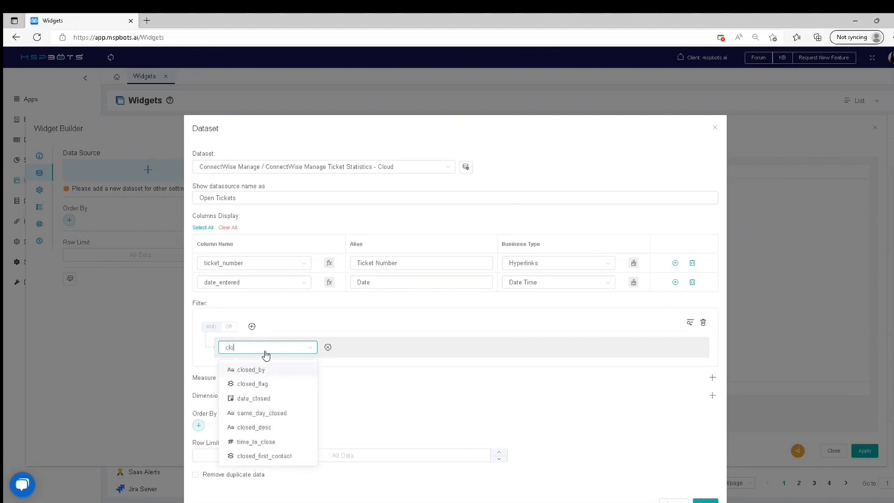
pyautogui.moveTo(274, 383)
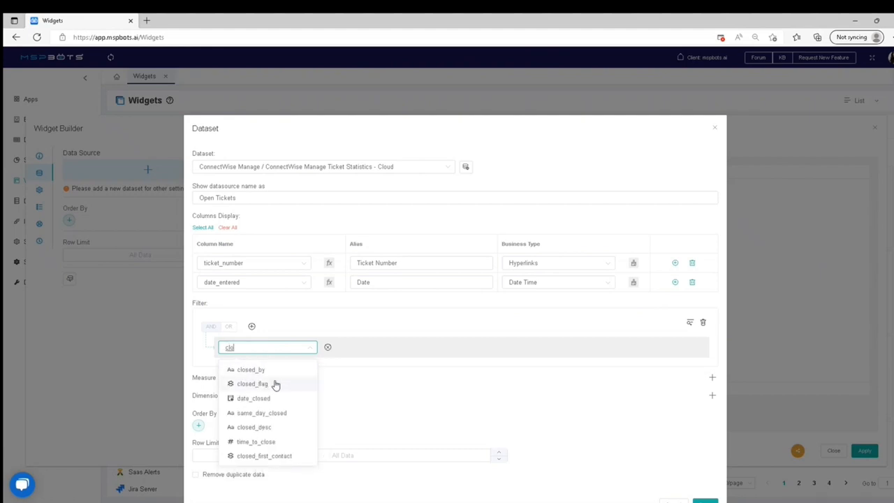
pyautogui.press('Backspace')
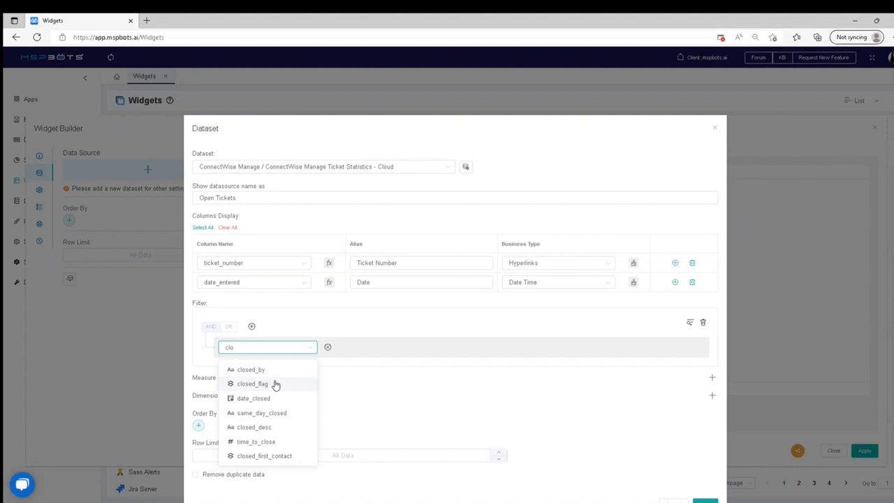
pyautogui.click(252, 383)
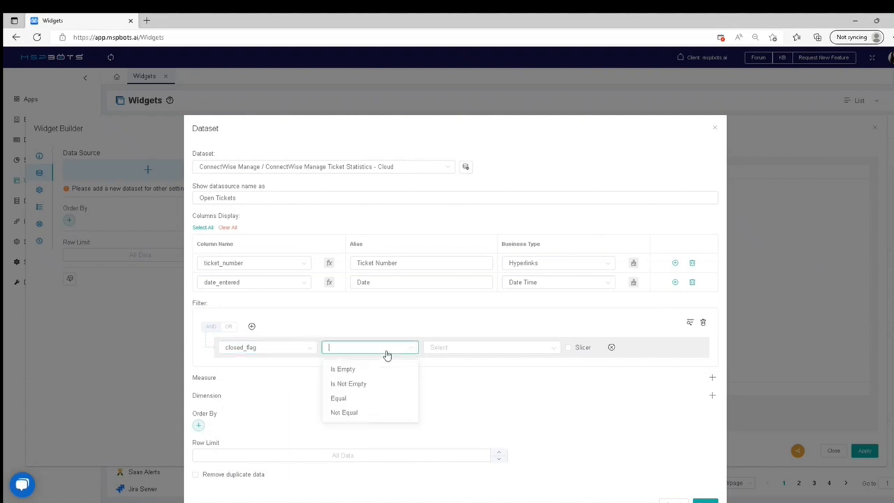
pyautogui.click(338, 398)
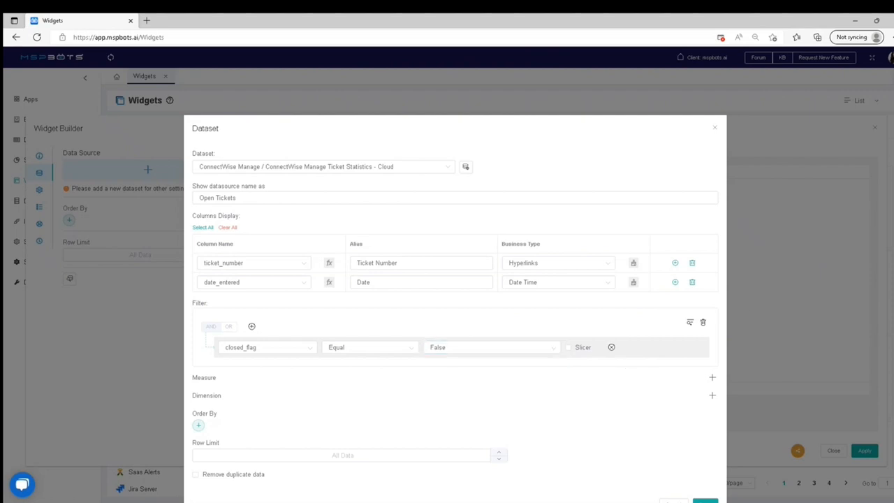
pyautogui.click(712, 377)
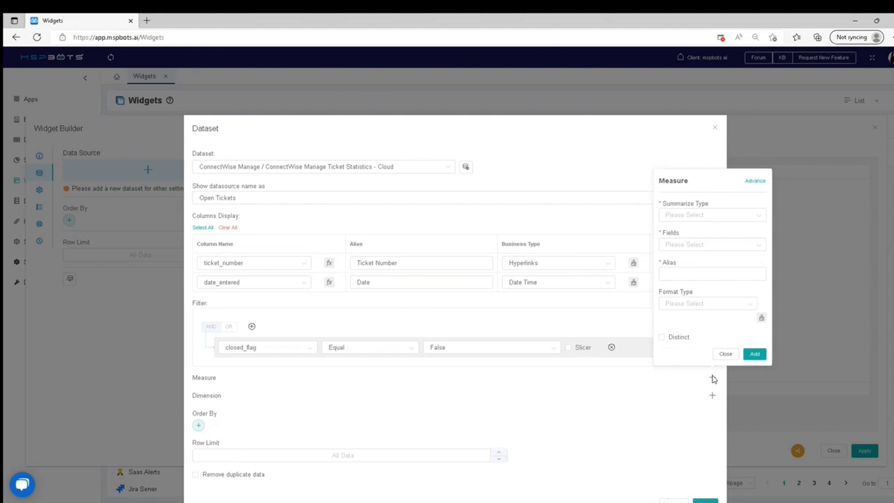
pyautogui.moveTo(695, 312)
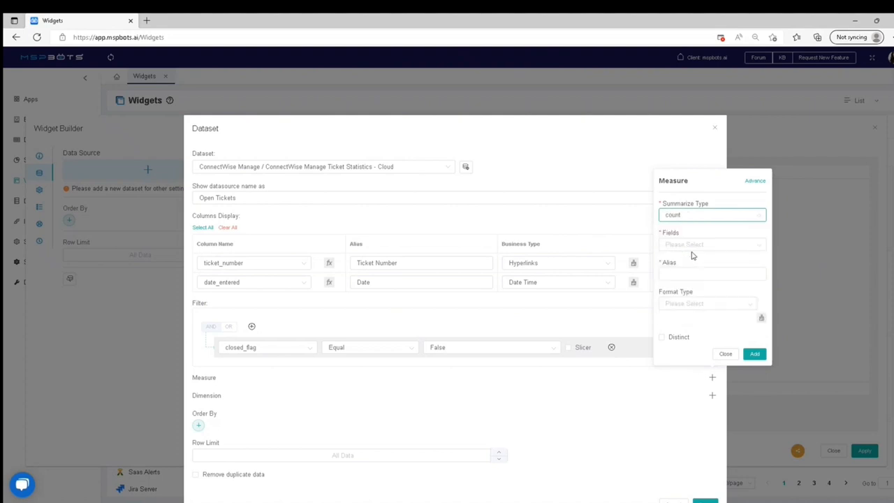
# Add a count measure on Ticket Number named 'Number of Tickets', formatted as Number
pyautogui.click(712, 243)
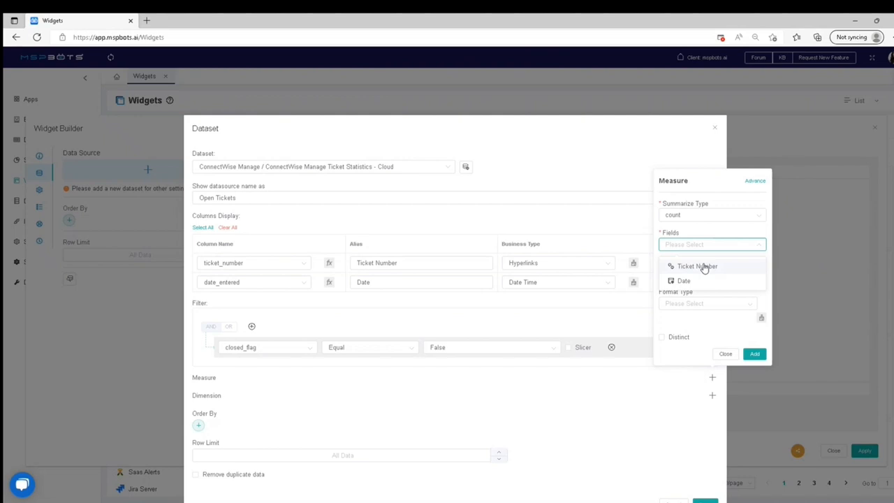
pyautogui.click(696, 265)
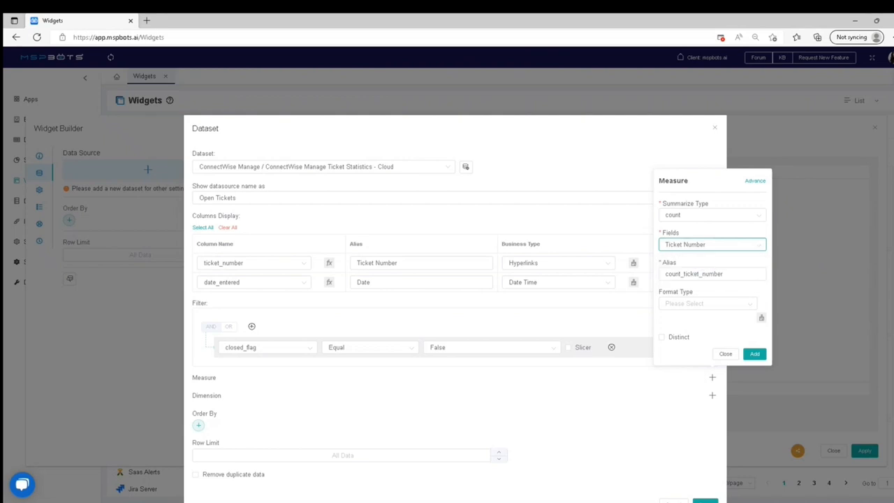
pyautogui.tripleClick(712, 273)
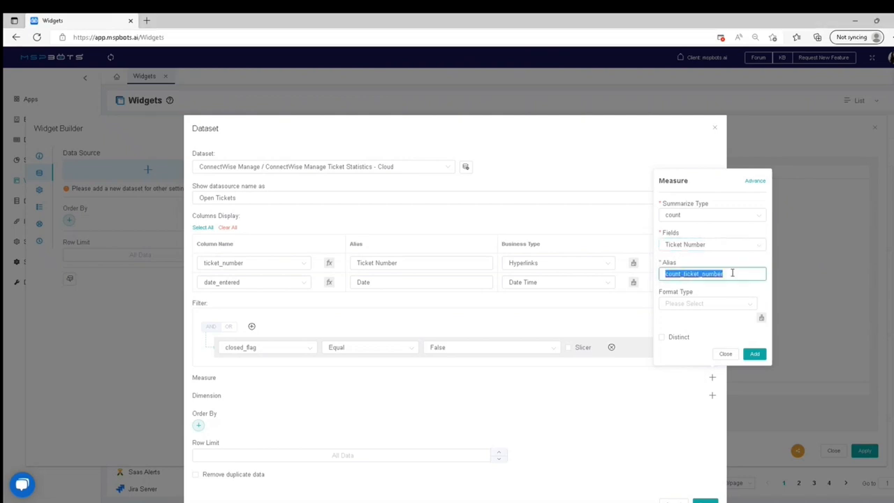
pyautogui.click(707, 302)
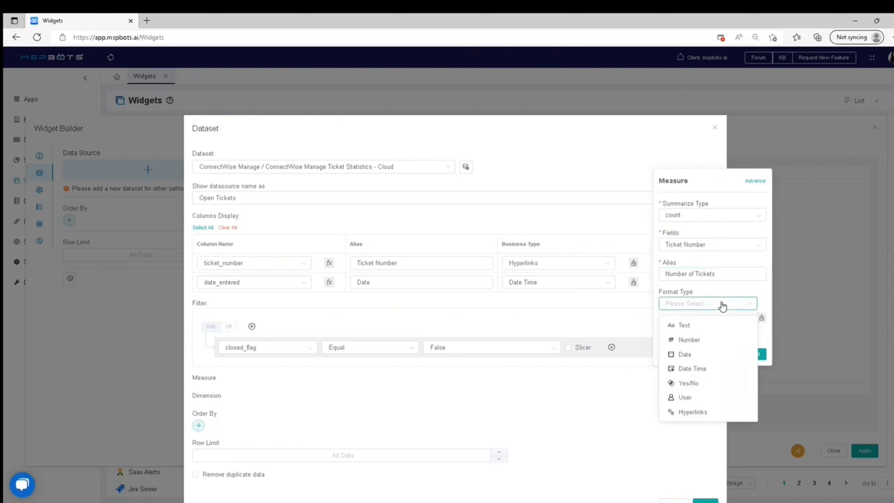
pyautogui.click(689, 339)
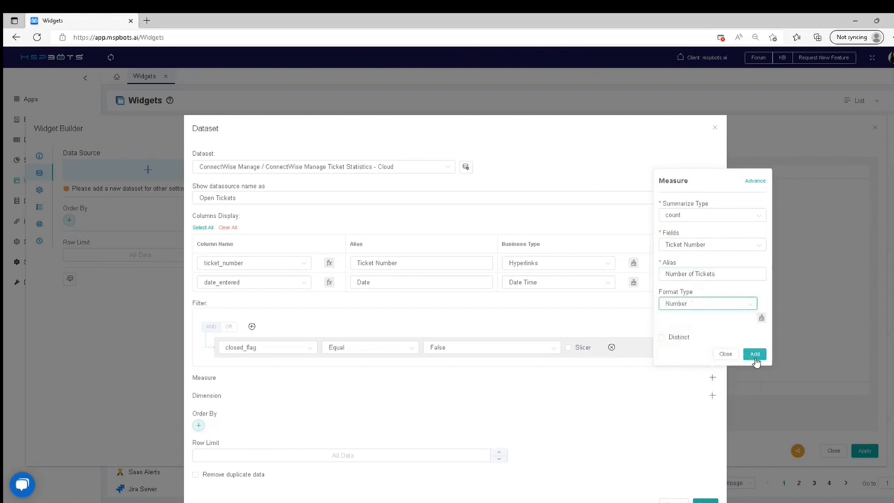
pyautogui.click(754, 355)
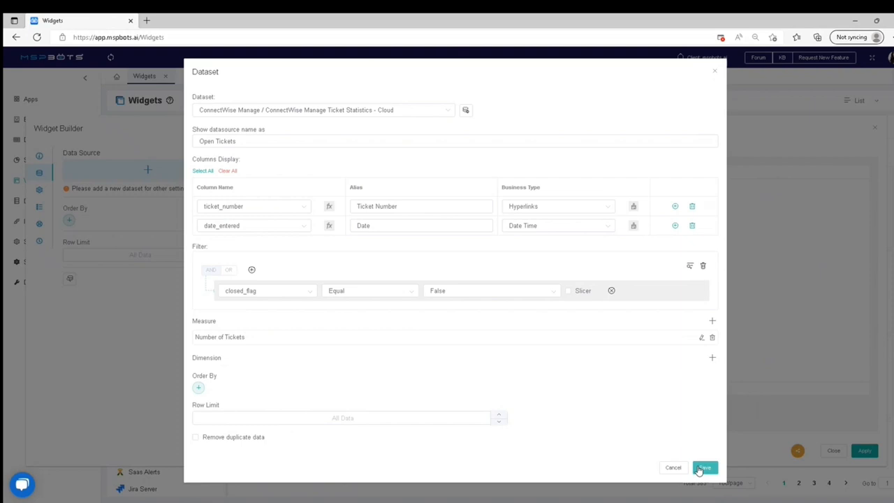
# Save the Open Tickets dataset and return to the Widget Builder
pyautogui.click(704, 466)
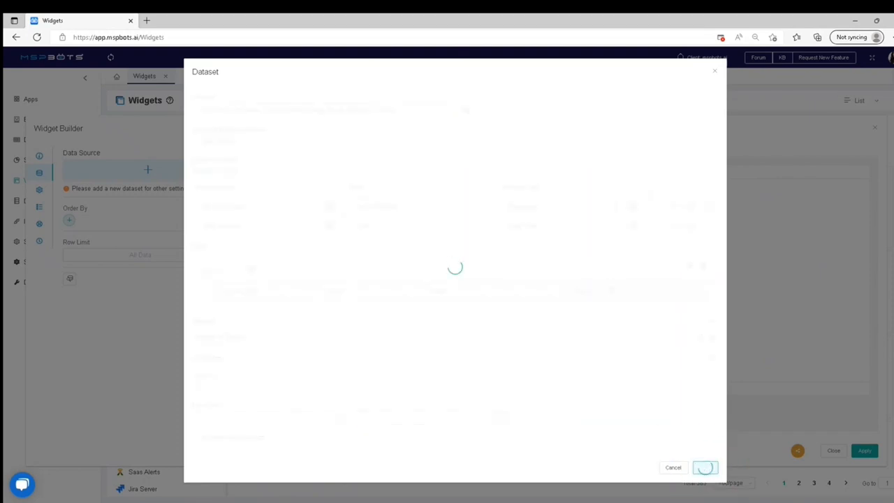
pyautogui.click(703, 466)
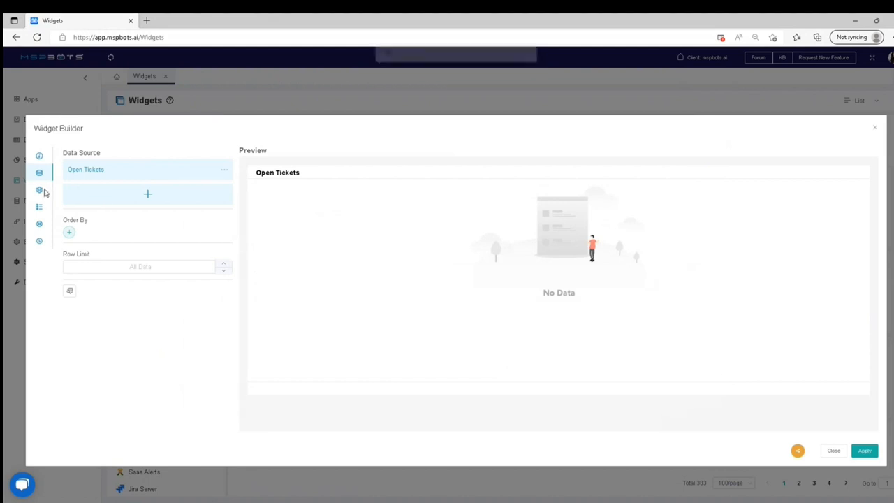
pyautogui.moveTo(39, 190)
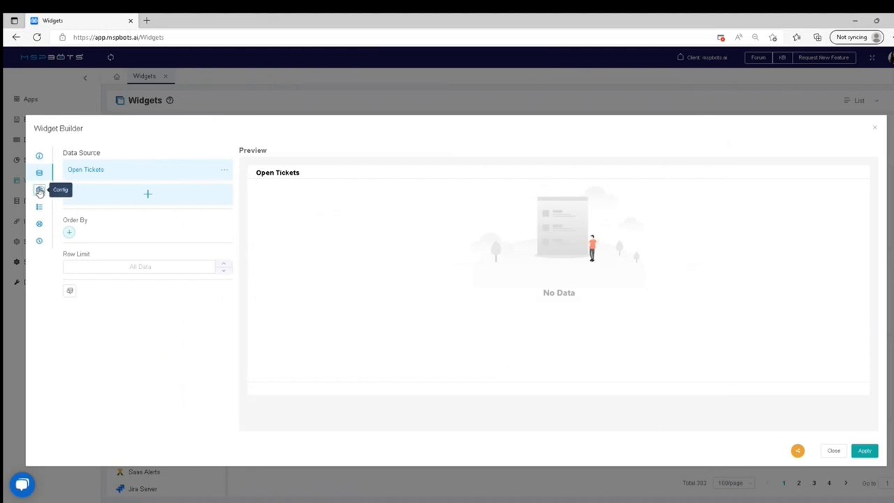
# Set the card to display Number of Tickets with its user setting and a daily refresh schedule
pyautogui.click(39, 190)
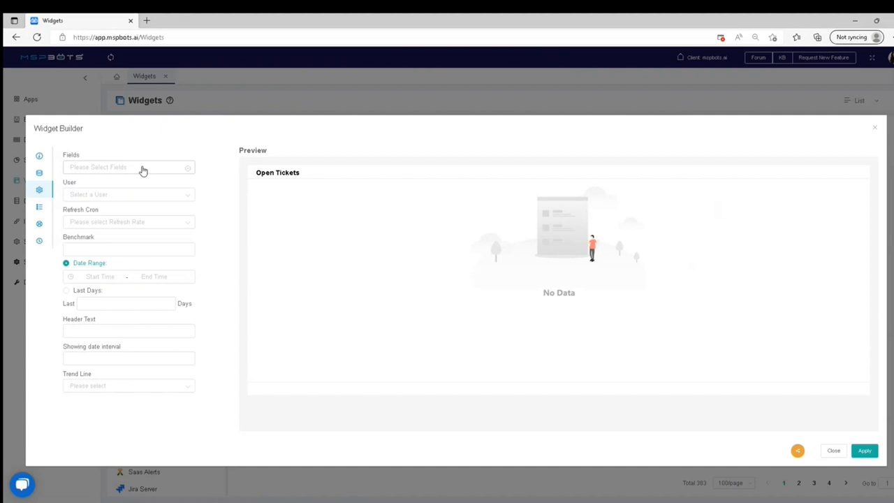
pyautogui.click(129, 167)
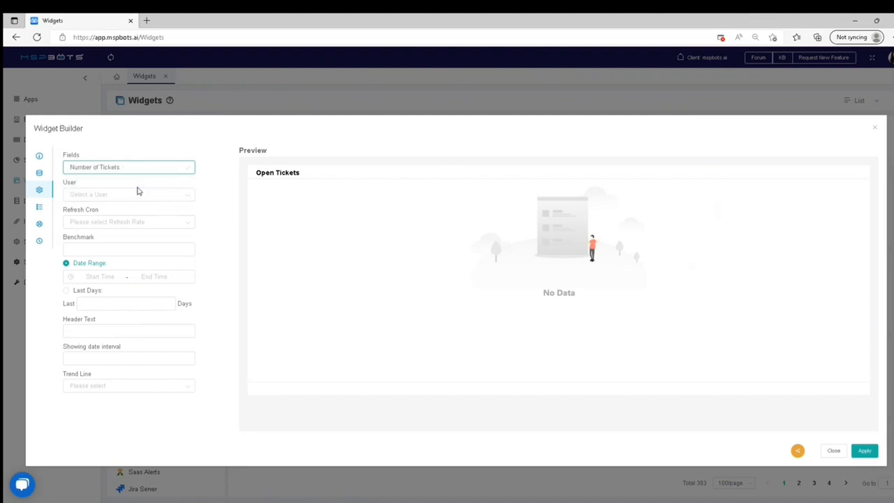
pyautogui.click(128, 194)
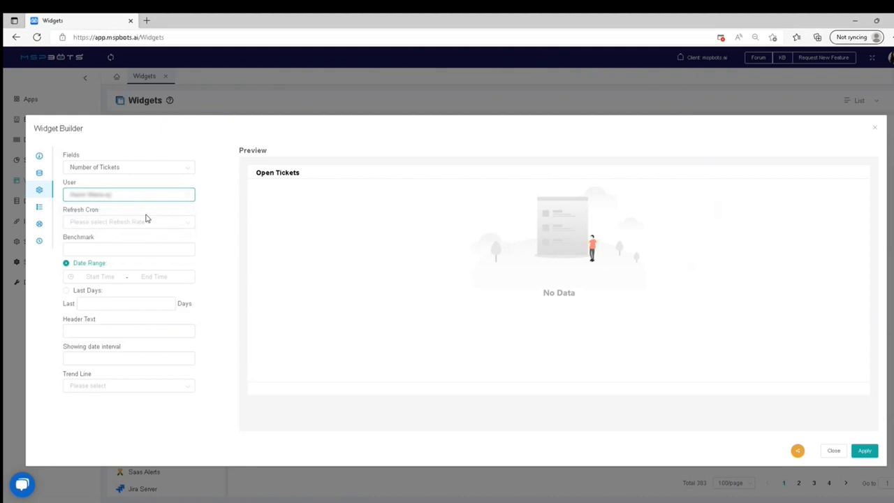
pyautogui.moveTo(144, 224)
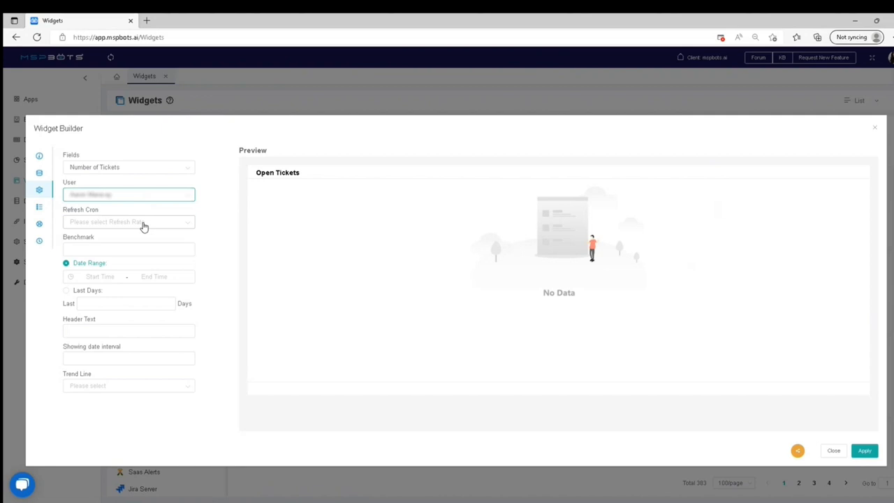
pyautogui.click(129, 221)
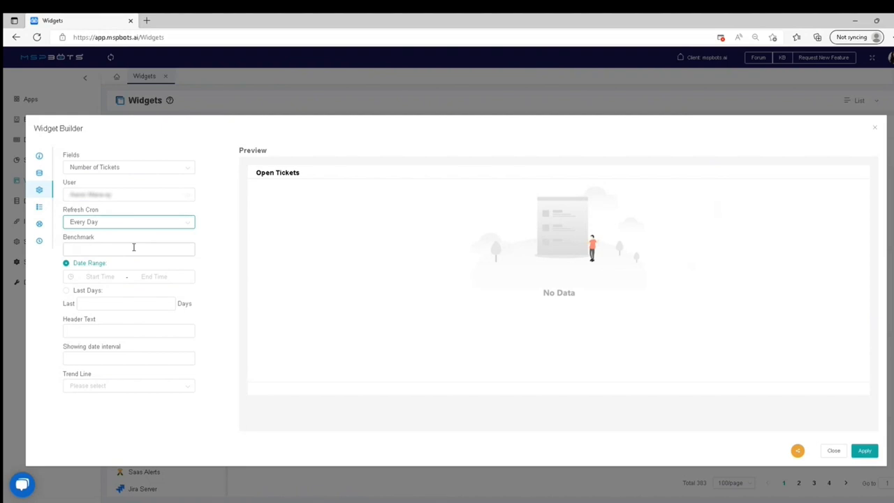
# Set benchmark 50, a Last Days range of 14, and header text 'Open Tickets'
pyautogui.write('5')
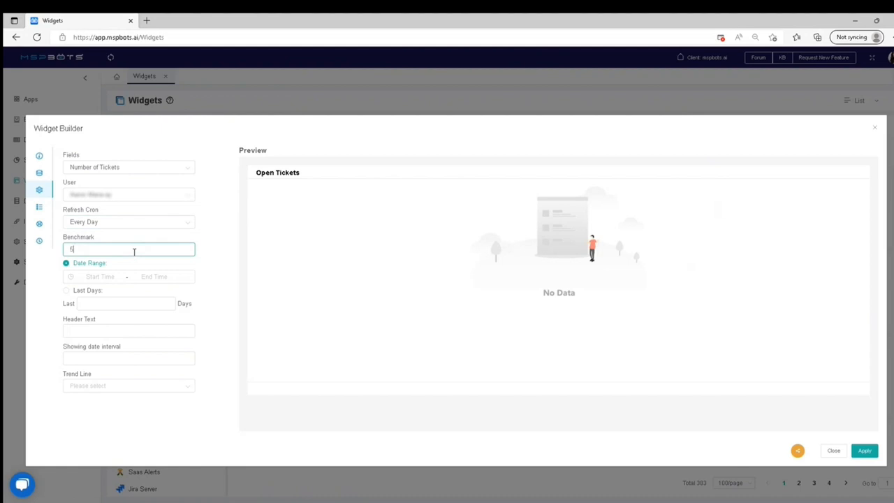
pyautogui.write('0')
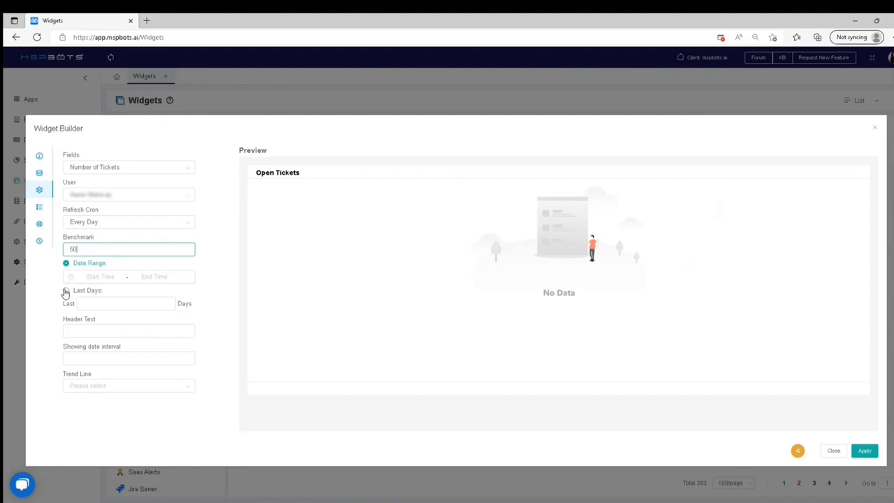
pyautogui.click(67, 289)
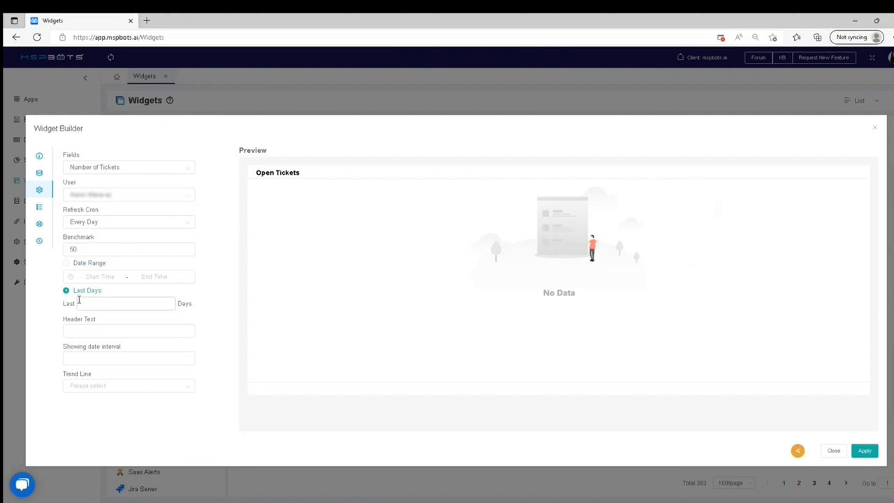
pyautogui.click(125, 303)
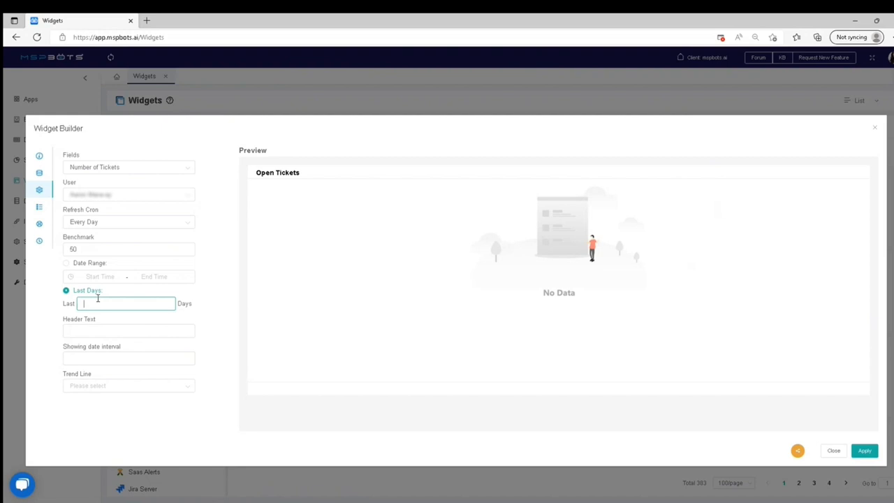
pyautogui.write('14')
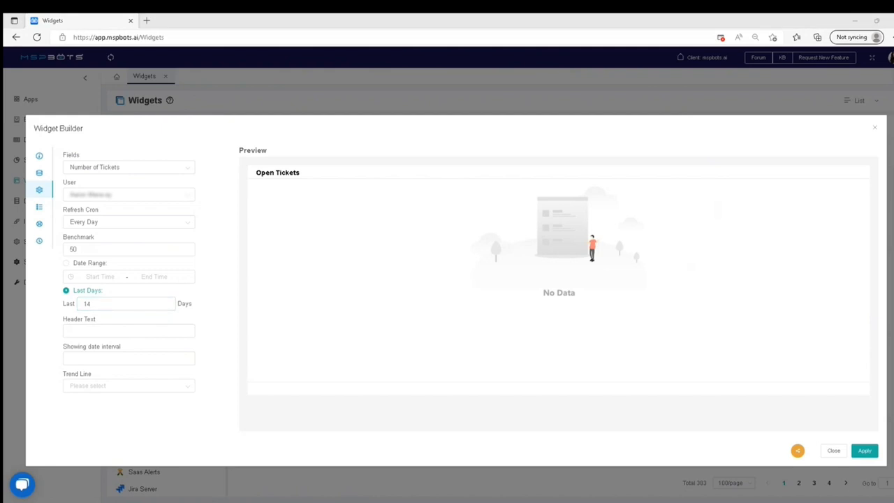
pyautogui.click(128, 329)
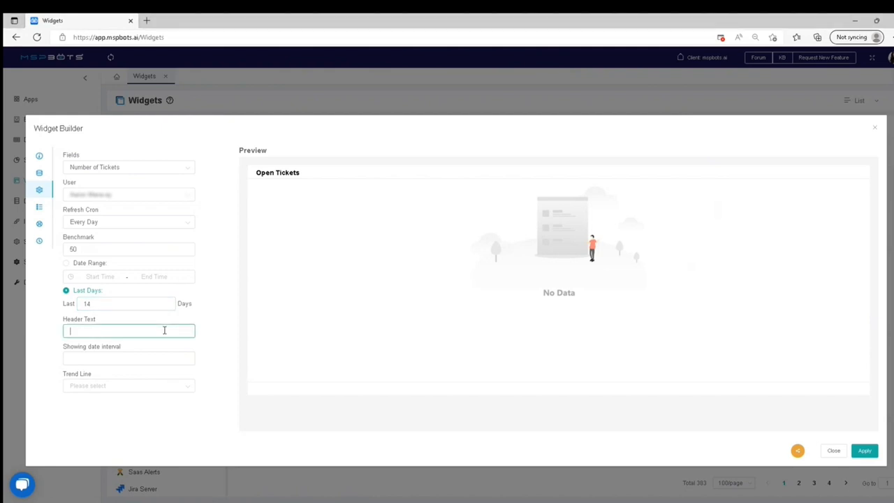
pyautogui.write('Open Tickets')
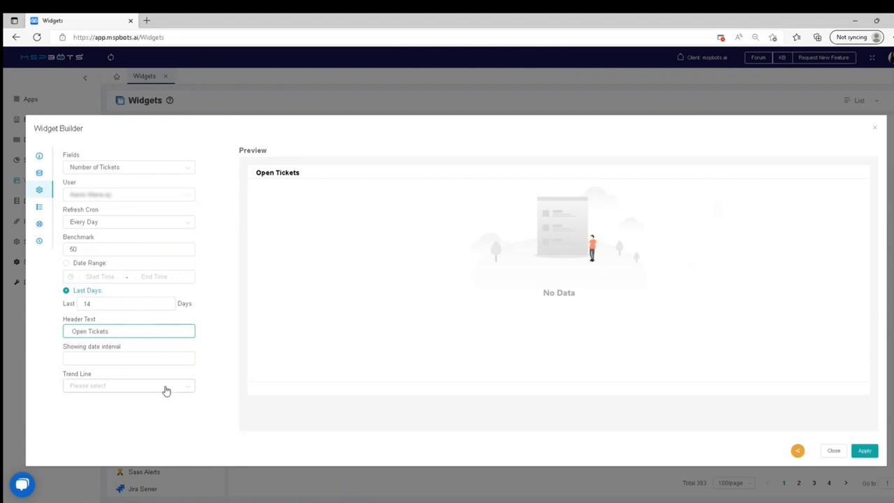
pyautogui.click(129, 385)
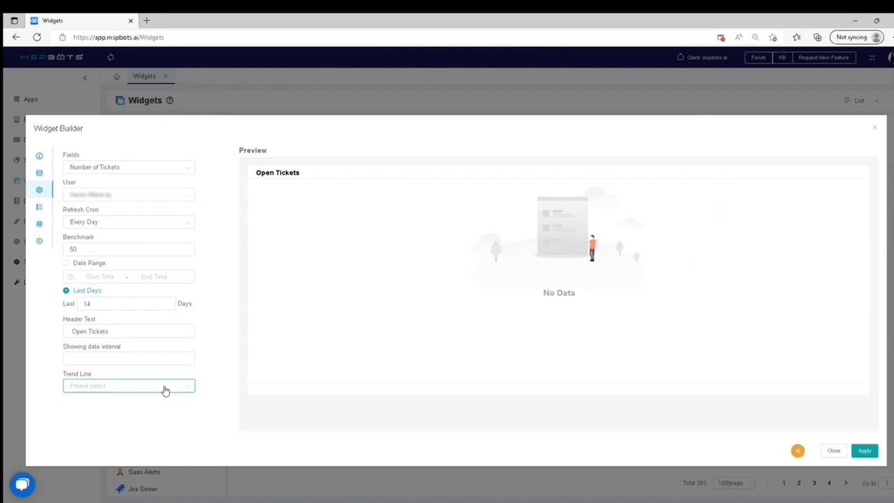
pyautogui.moveTo(100, 218)
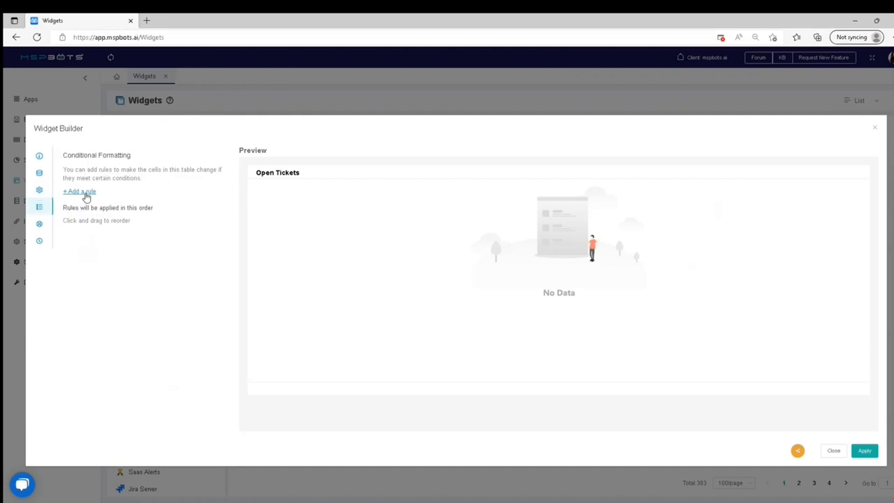
# Add a new rule under Conditional Formatting
pyautogui.click(80, 190)
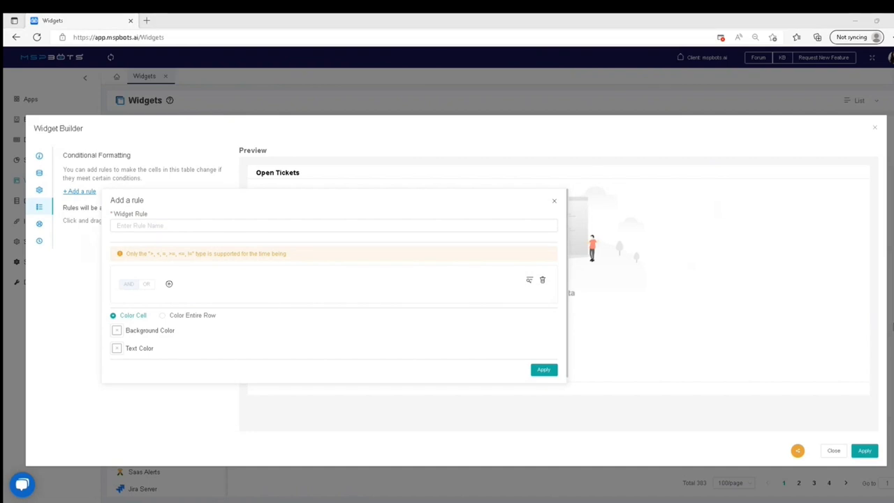
# Name the rule 'Open Ticket > 100' with condition Number of Tickets > 100
pyautogui.write('Open Ticket > 100')
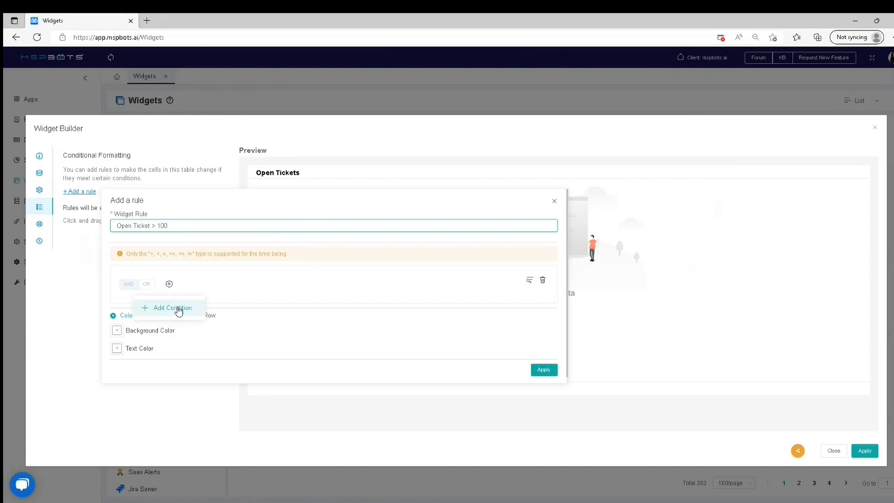
pyautogui.click(173, 308)
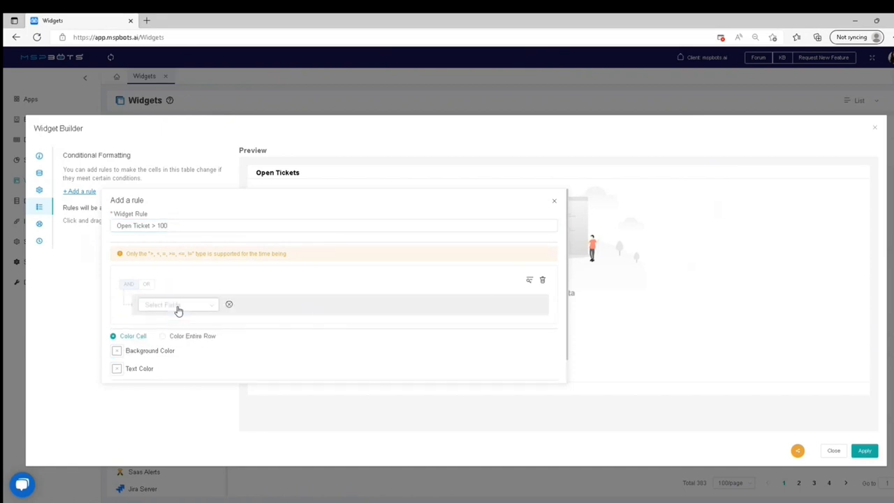
pyautogui.moveTo(166, 307)
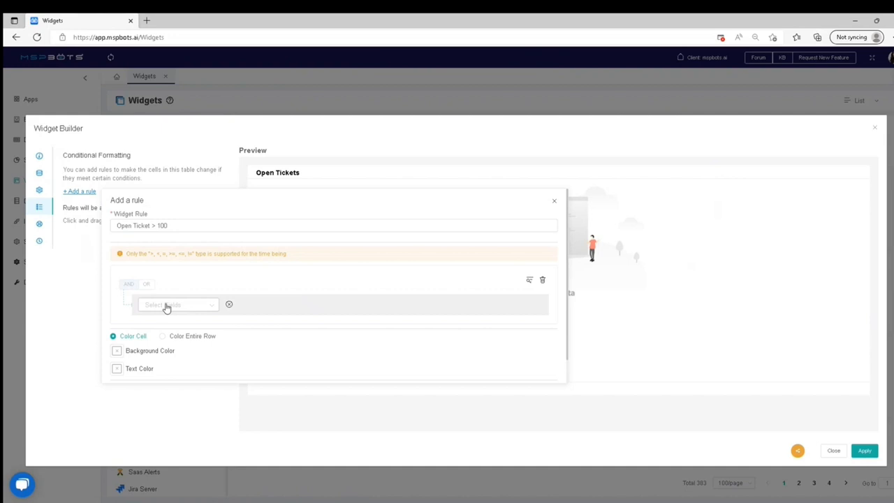
pyautogui.click(179, 305)
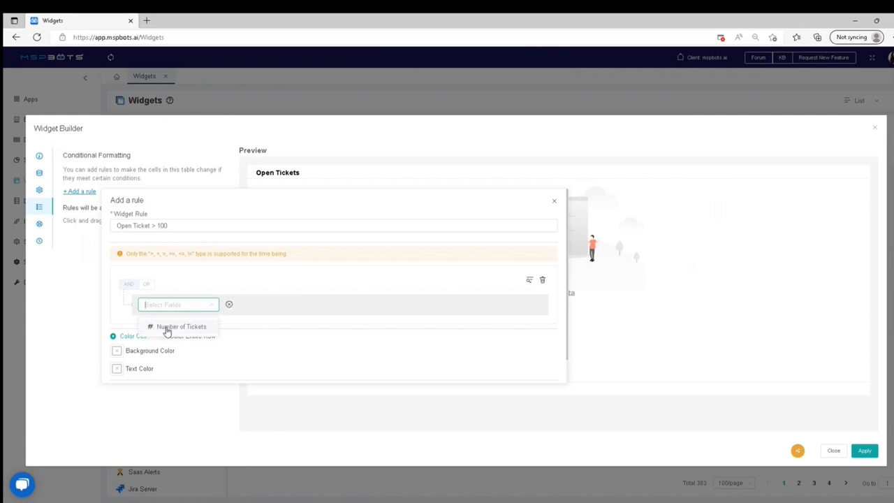
pyautogui.click(182, 326)
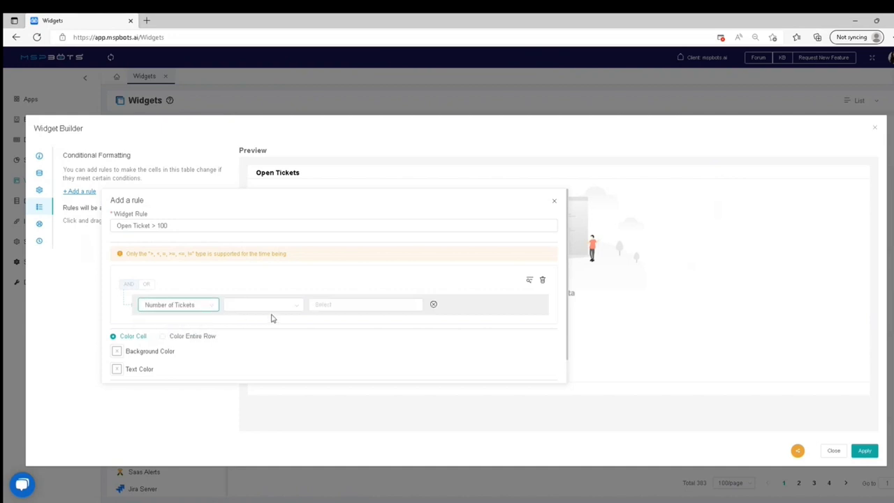
pyautogui.click(263, 304)
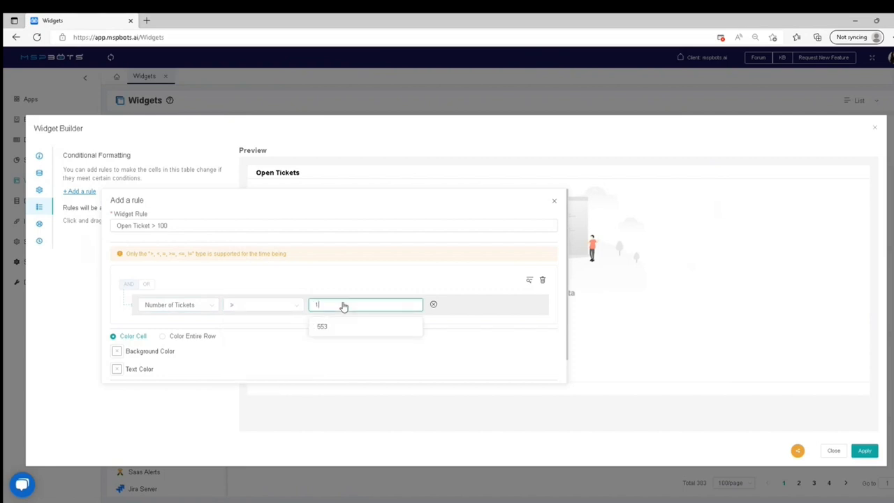
pyautogui.write('100')
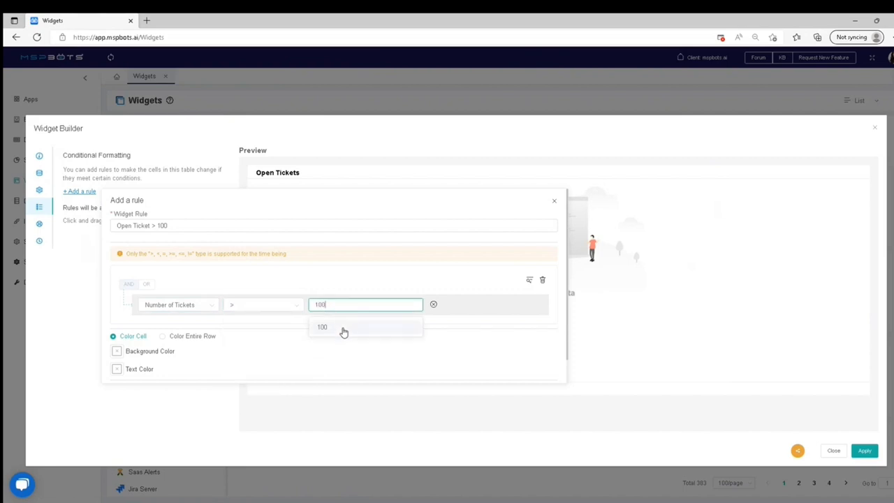
pyautogui.click(321, 327)
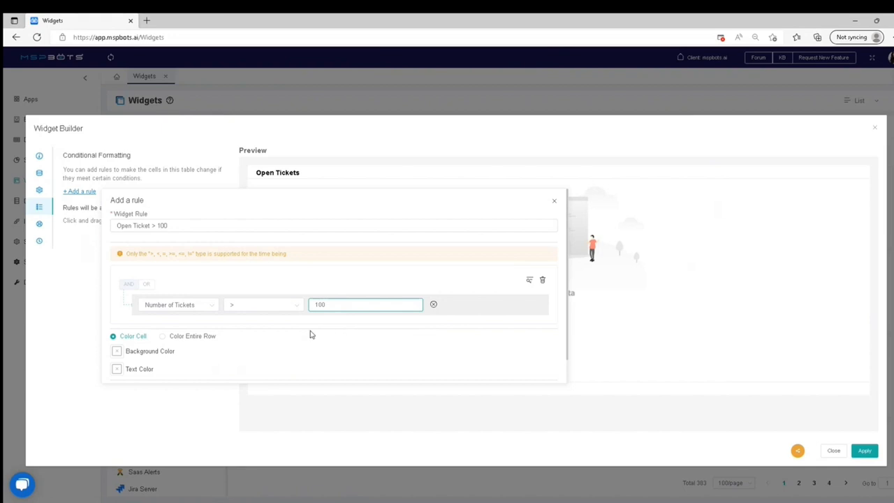
pyautogui.moveTo(225, 332)
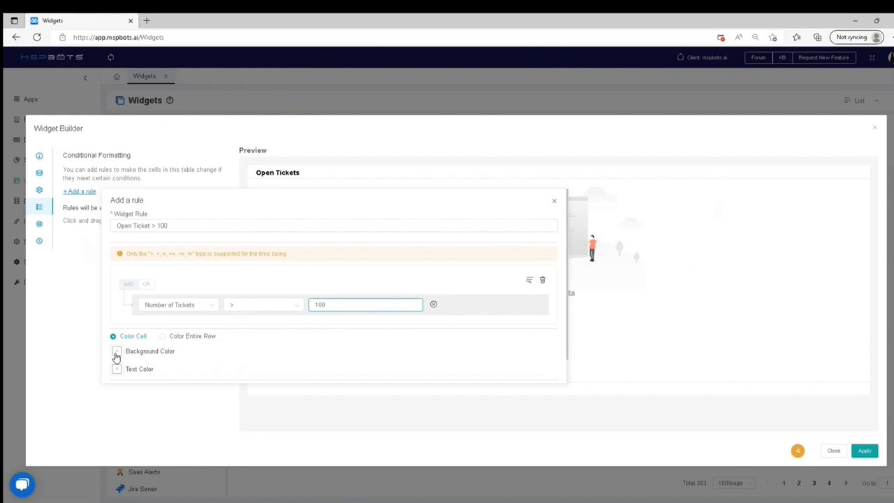
# Enable red background colouring for matching values and apply the rule
pyautogui.click(116, 353)
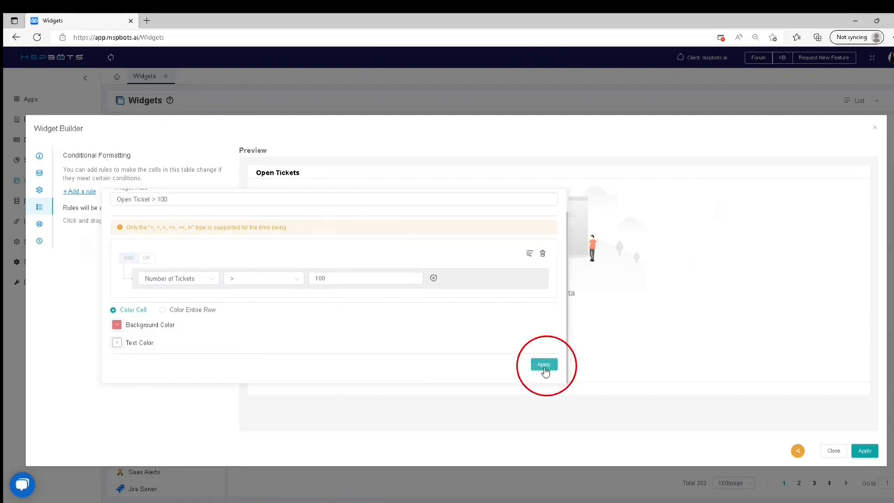
pyautogui.click(543, 363)
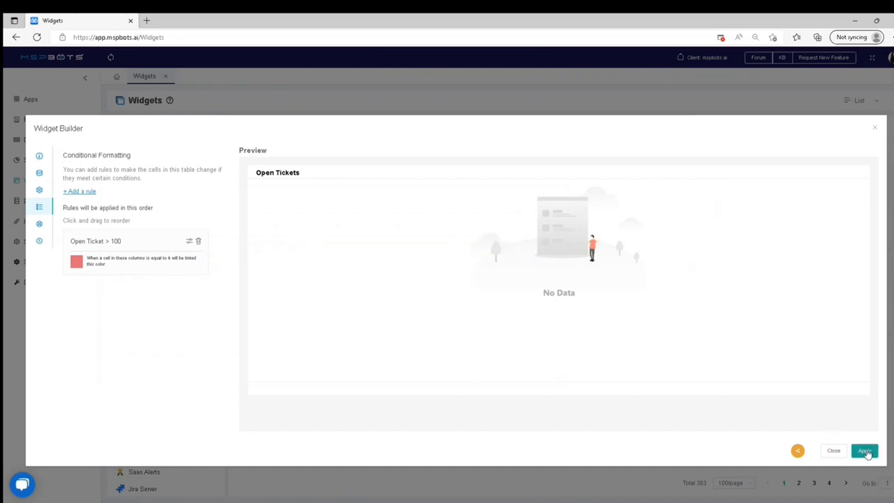
# Apply the widget settings so the preview shows 553 in red, then view the data cleaning history
pyautogui.click(863, 450)
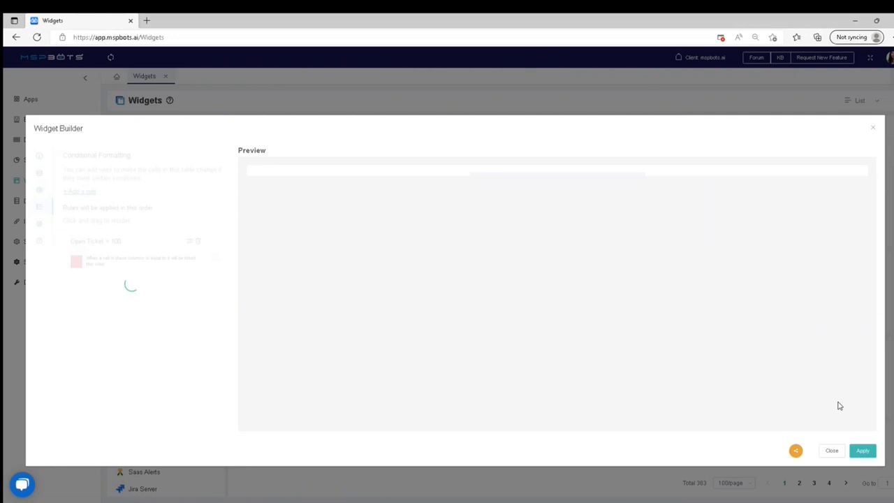
pyautogui.click(863, 450)
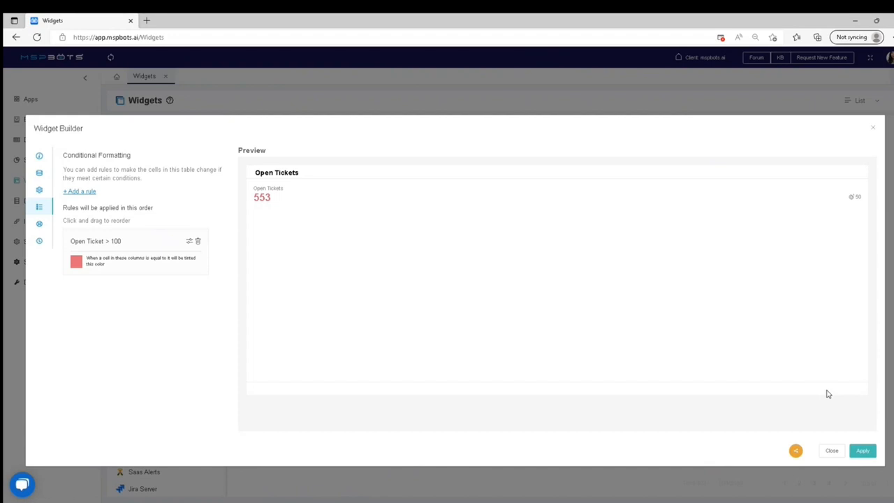
pyautogui.moveTo(892, 374)
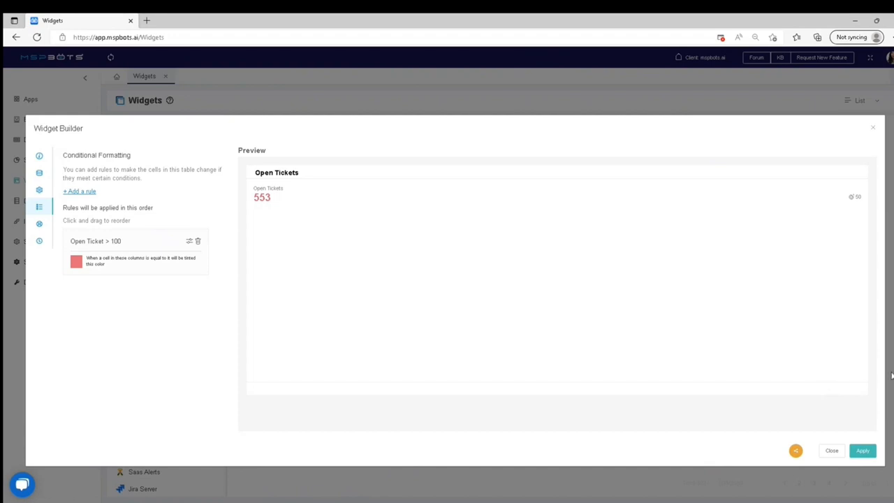
pyautogui.moveTo(42, 229)
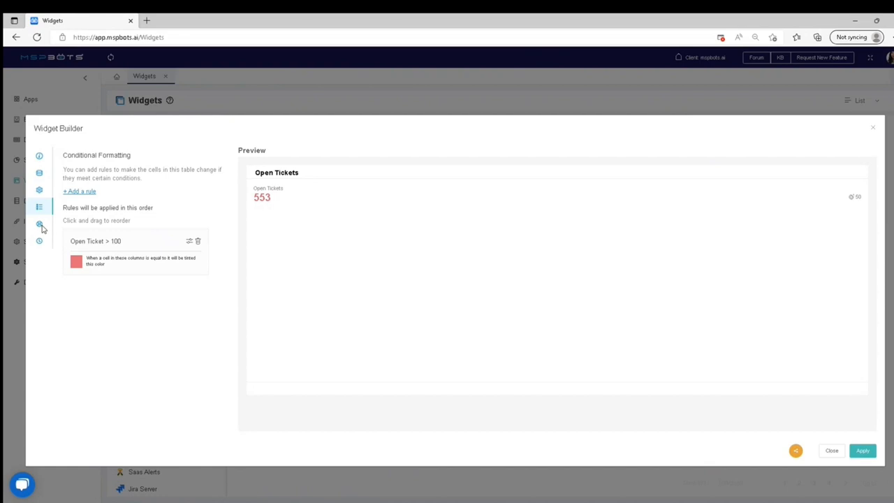
pyautogui.click(39, 224)
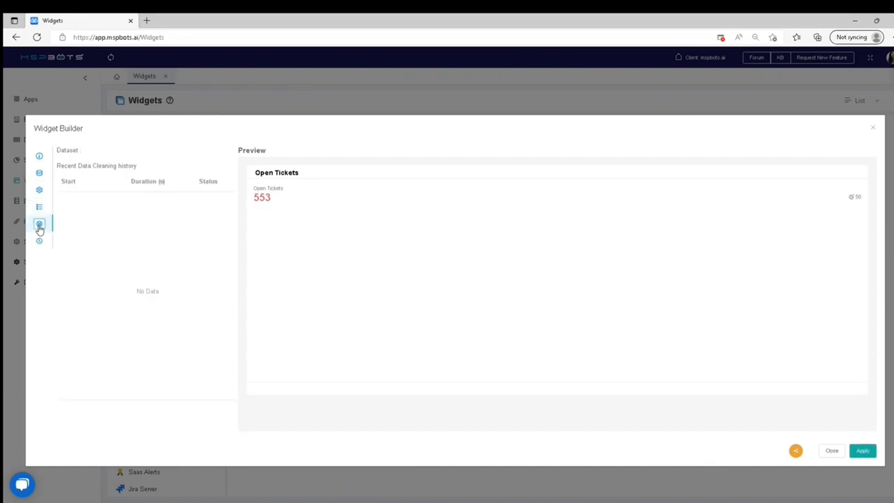
pyautogui.moveTo(39, 224)
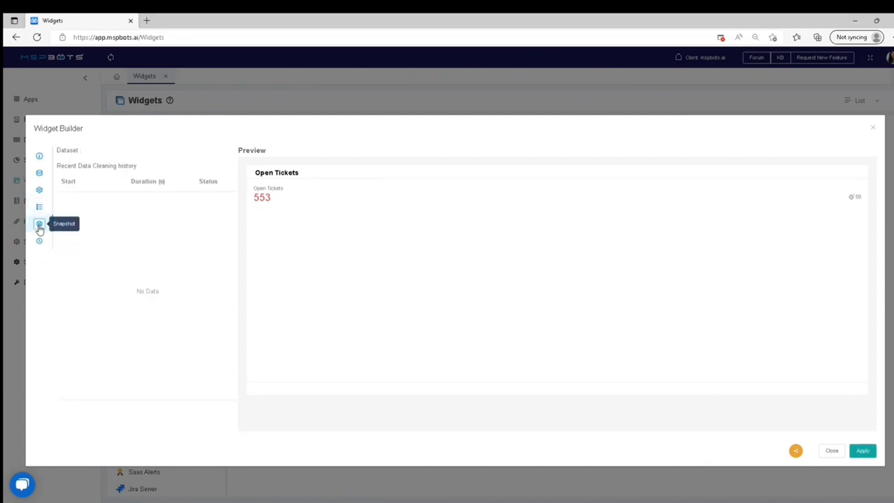
pyautogui.moveTo(100, 226)
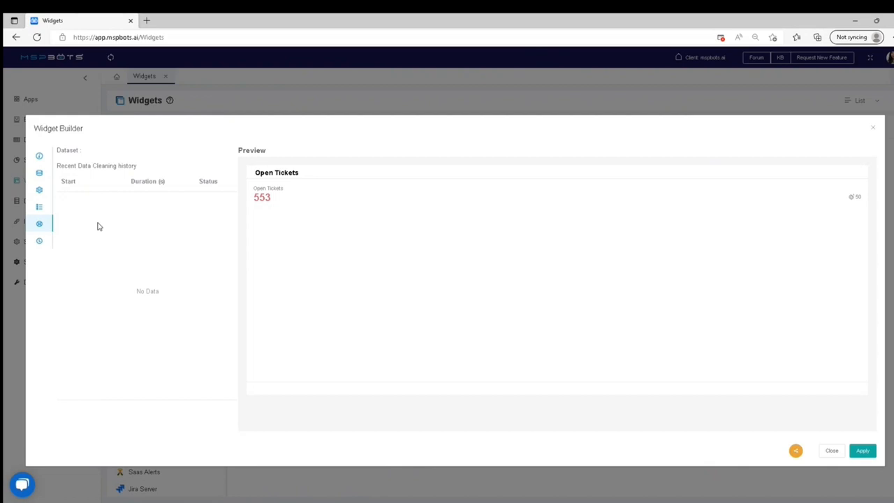